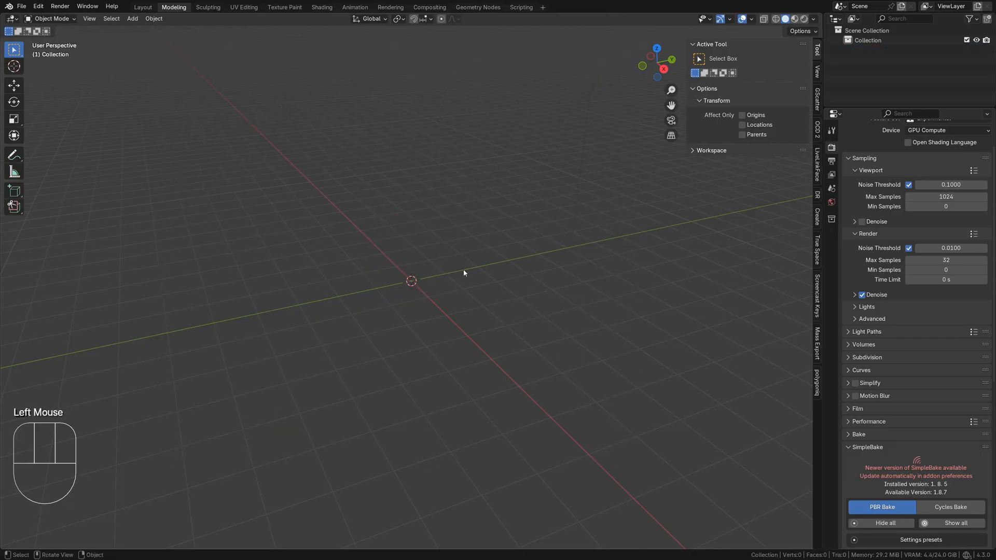
# In front view, add Reference_Queen.png as a reference image at the origin.
pyautogui.press('KP_1')
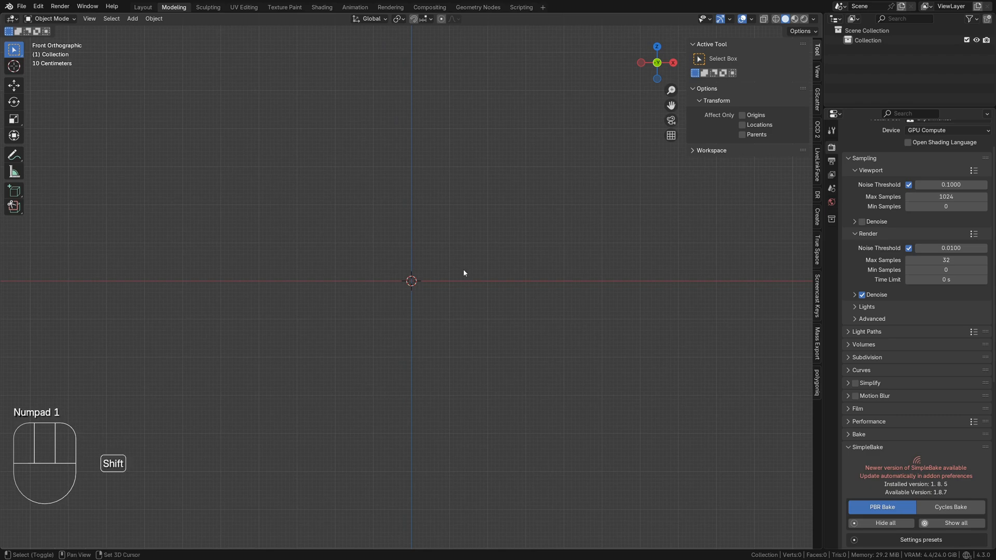
pyautogui.press('shift+a')
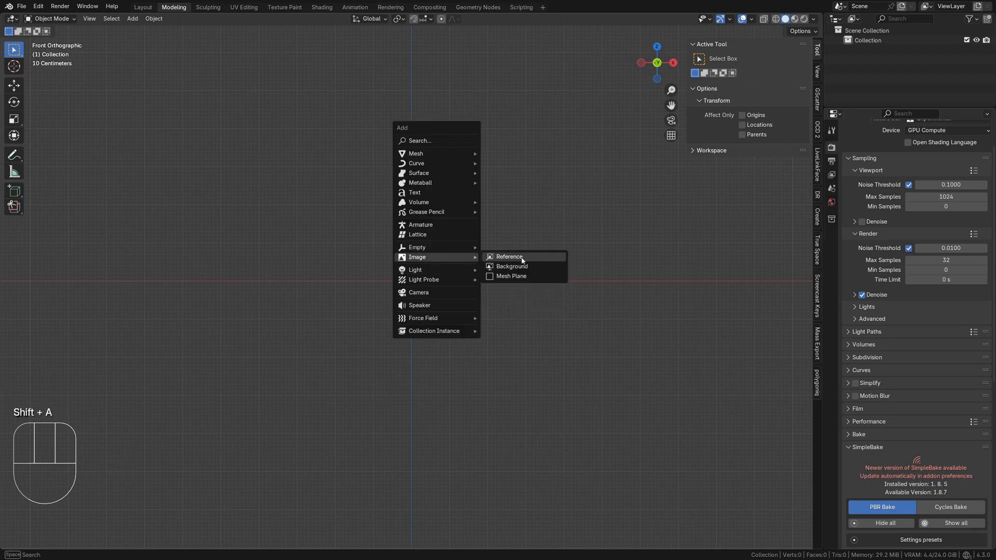
pyautogui.click(509, 257)
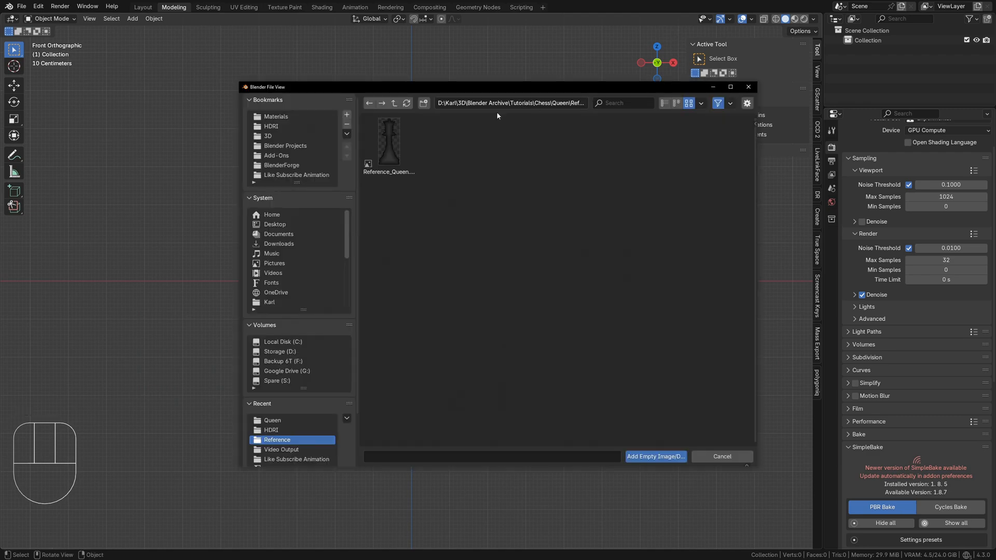
pyautogui.click(655, 456)
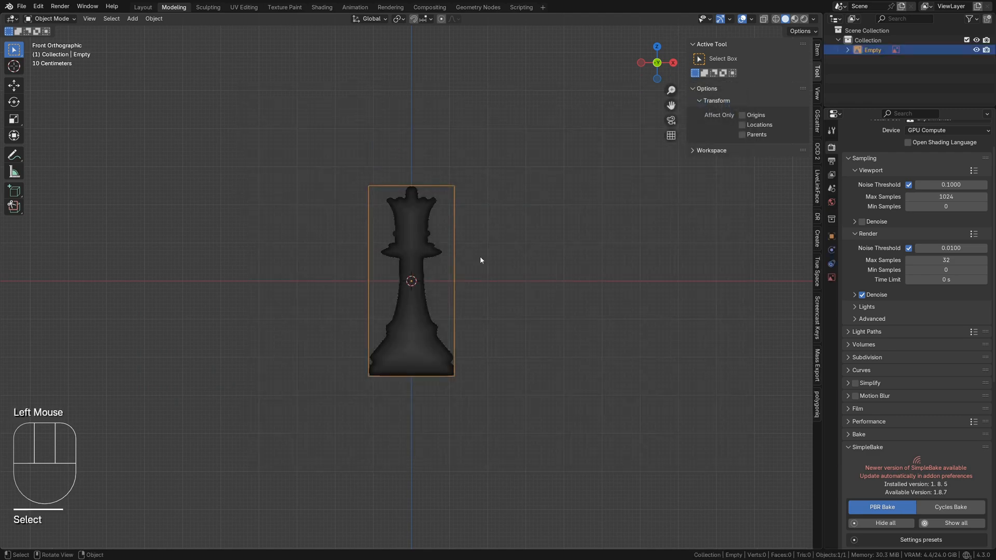
# Set the reference to Depth Front, Side Front, Only Axis Aligned, with lowered opacity.
pyautogui.click(831, 277)
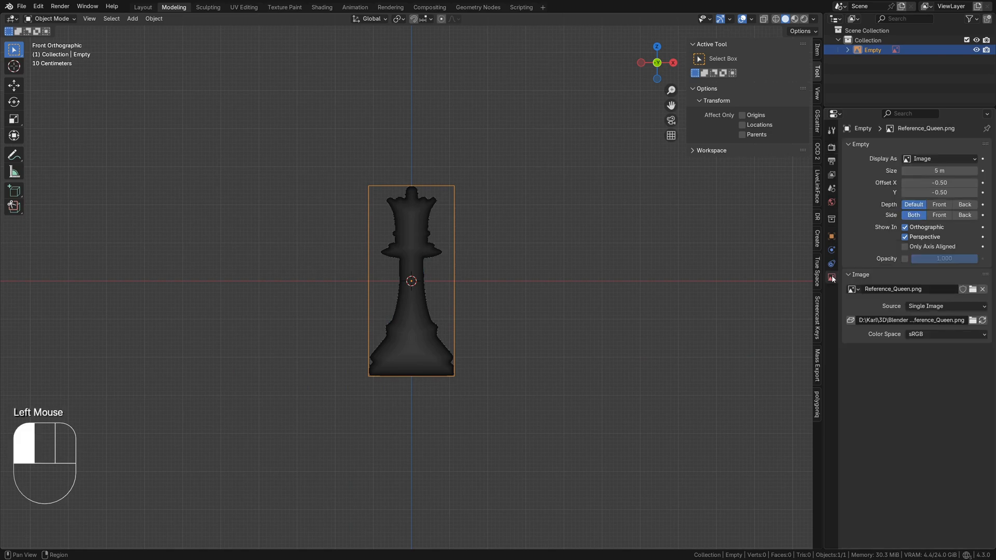
pyautogui.click(939, 204)
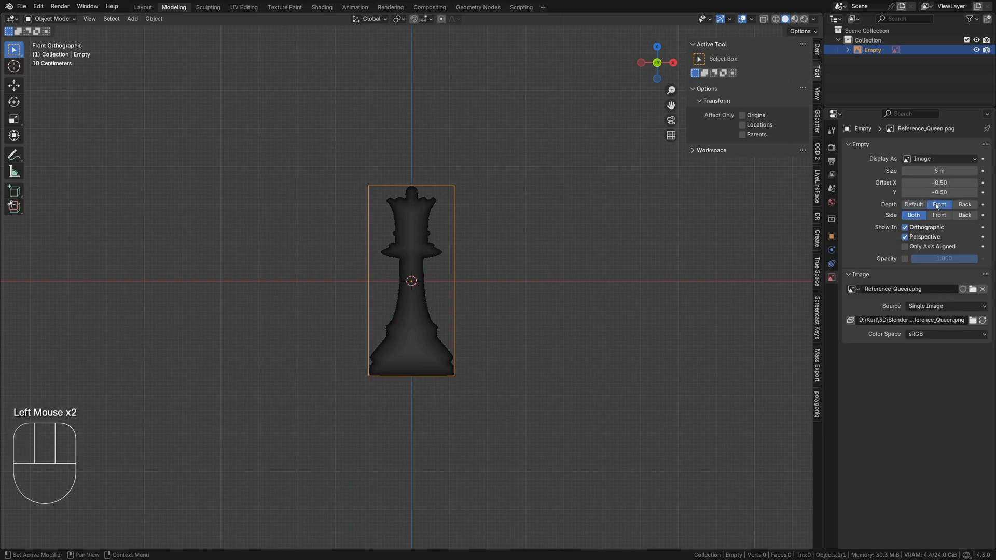
pyautogui.click(939, 215)
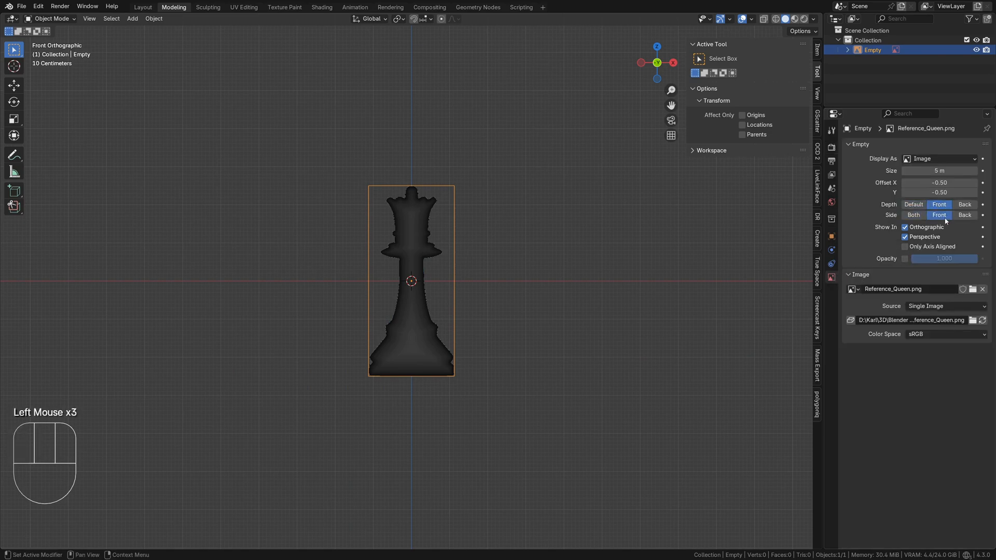
pyautogui.click(905, 246)
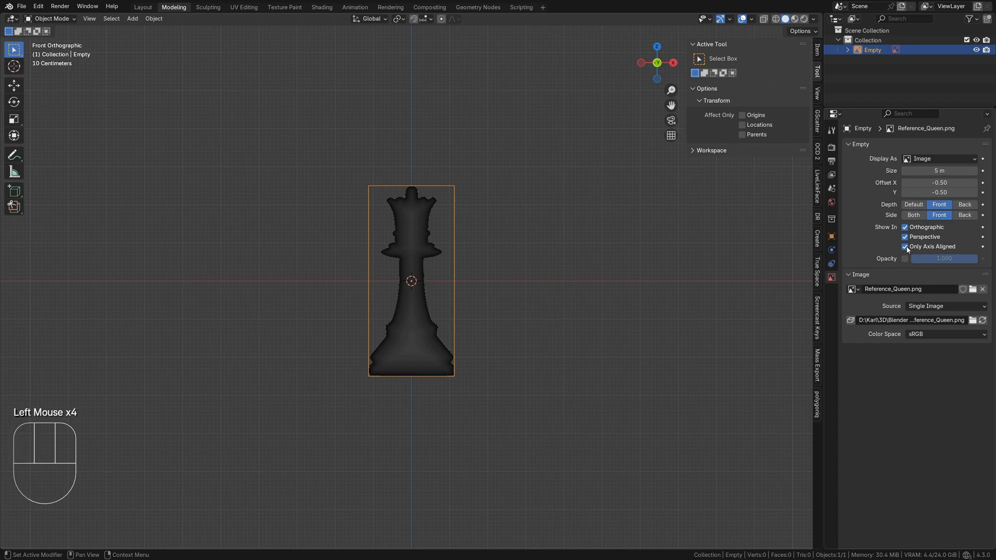
pyautogui.click(905, 258)
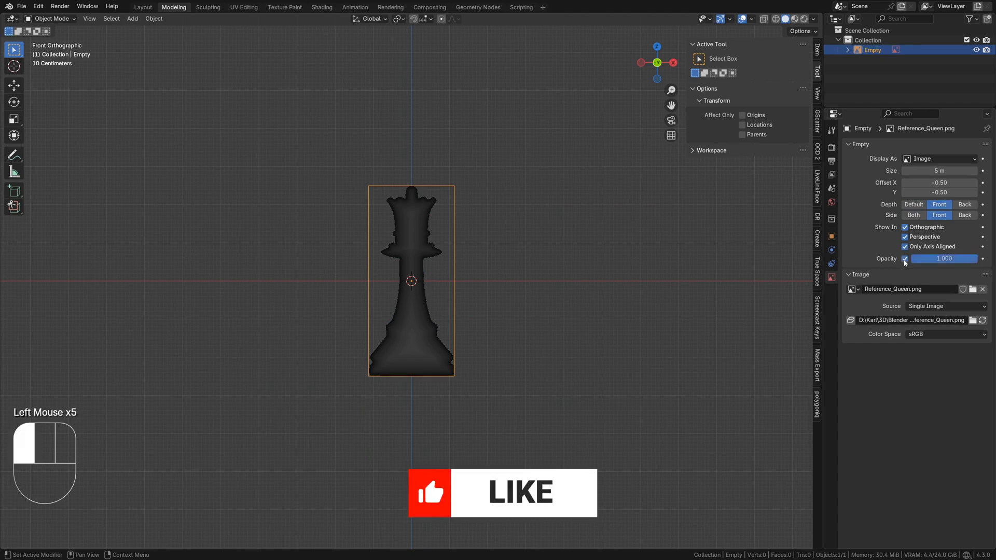
pyautogui.moveTo(944, 259); pyautogui.dragTo(921, 258)
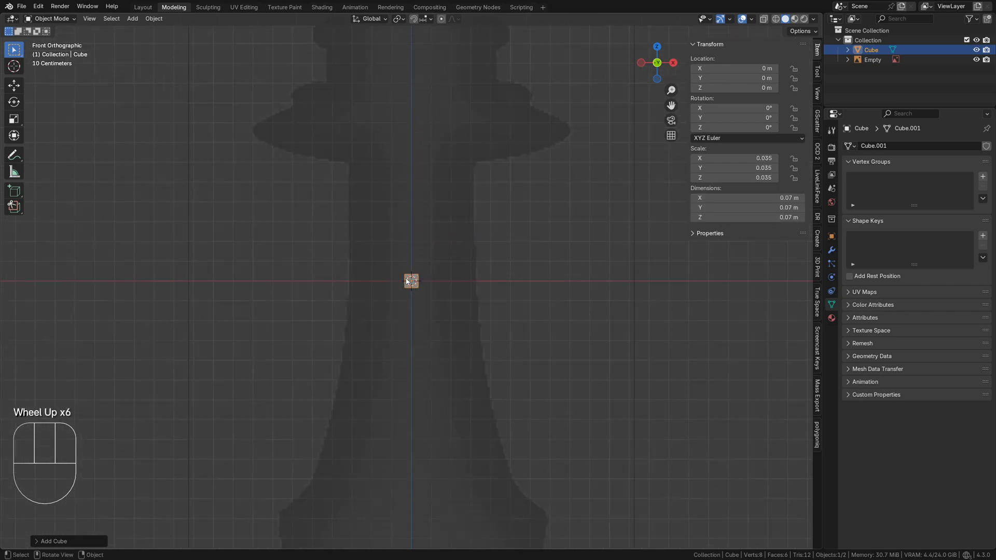
# Apply the sizing cube's scale, rest it on the ground, resize the reference, then remove the cube.
pyautogui.press('ctrl+a')
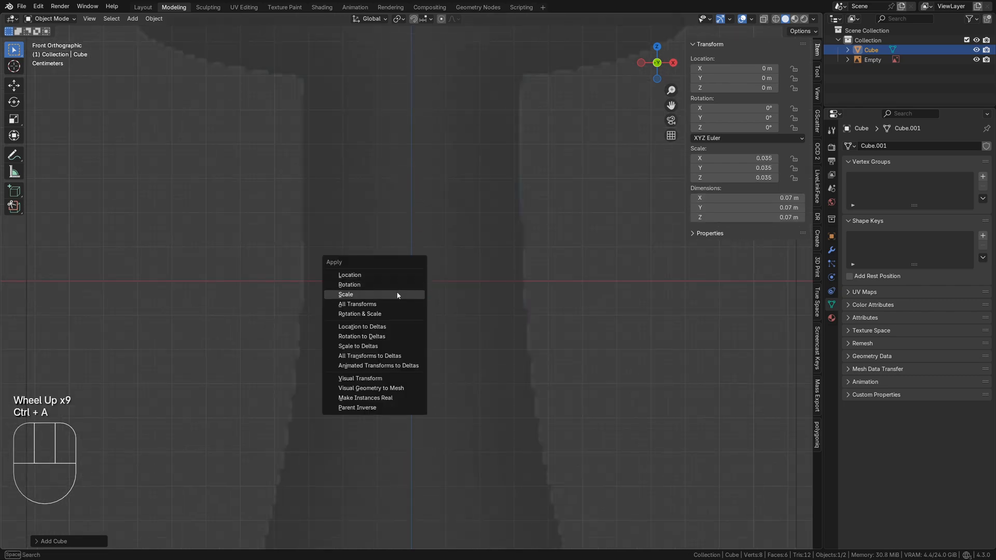
pyautogui.click(345, 294)
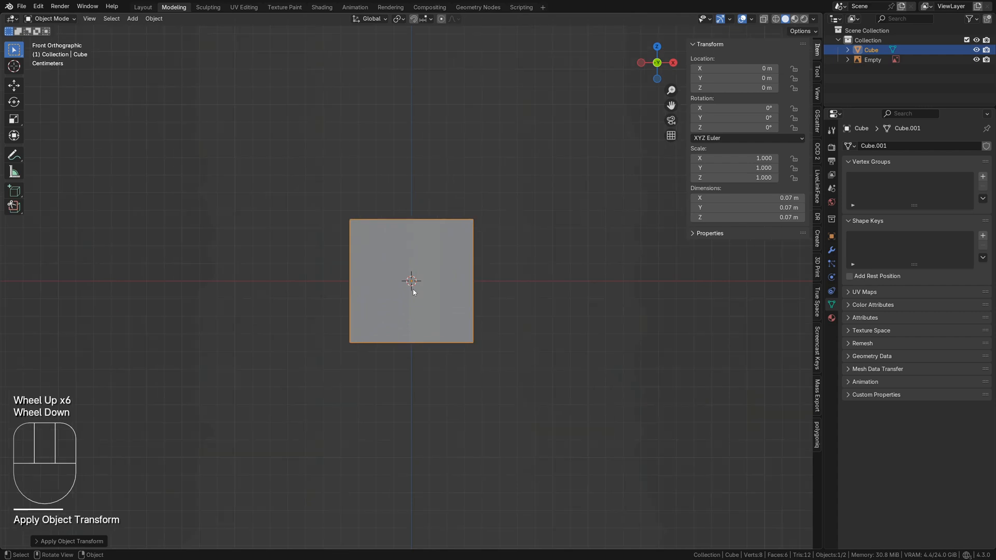
pyautogui.press('g')
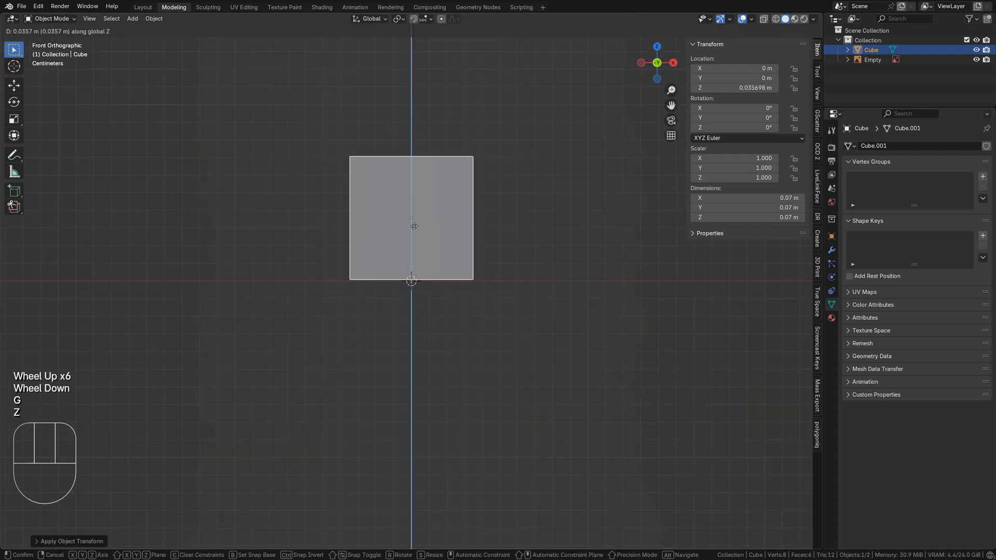
pyautogui.click(414, 226)
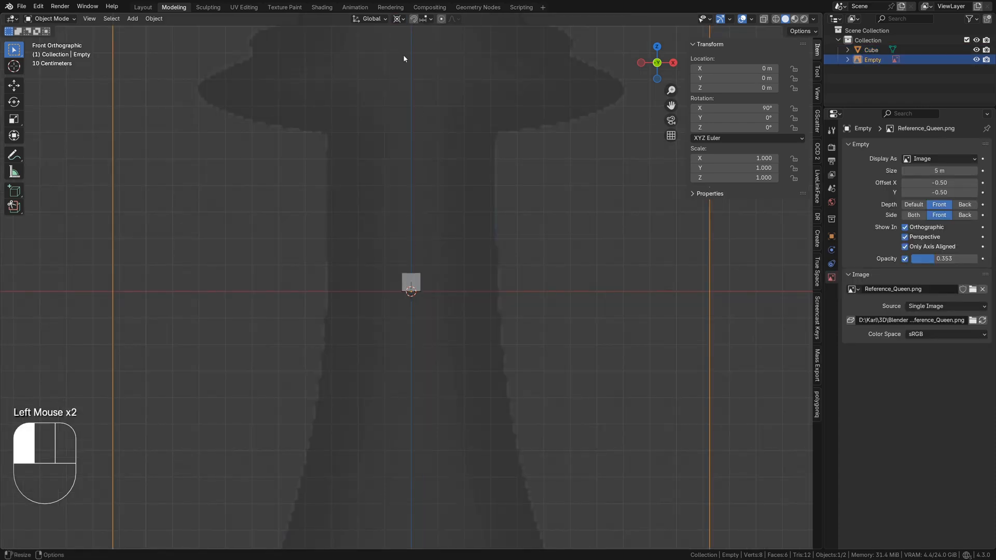
pyautogui.press('g')
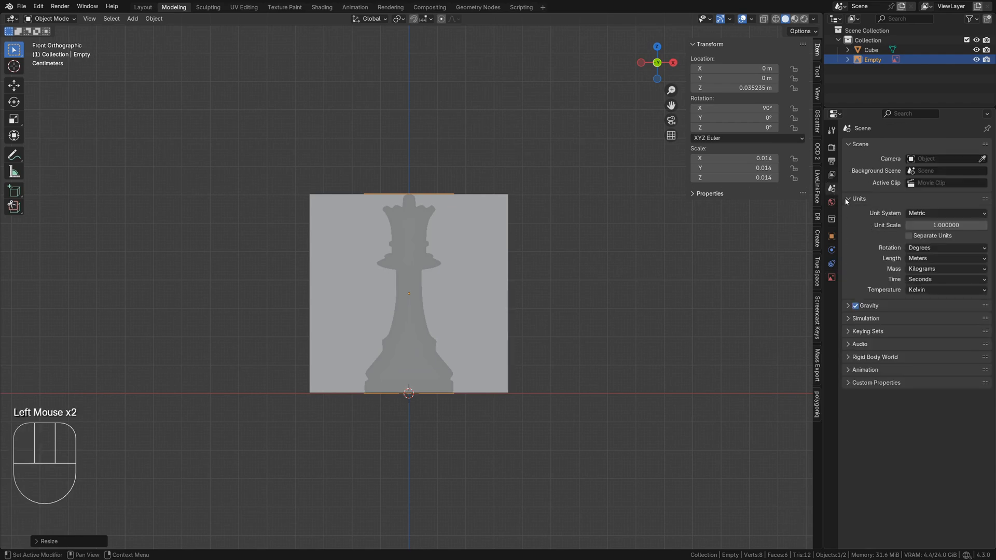
pyautogui.moveTo(877, 277)
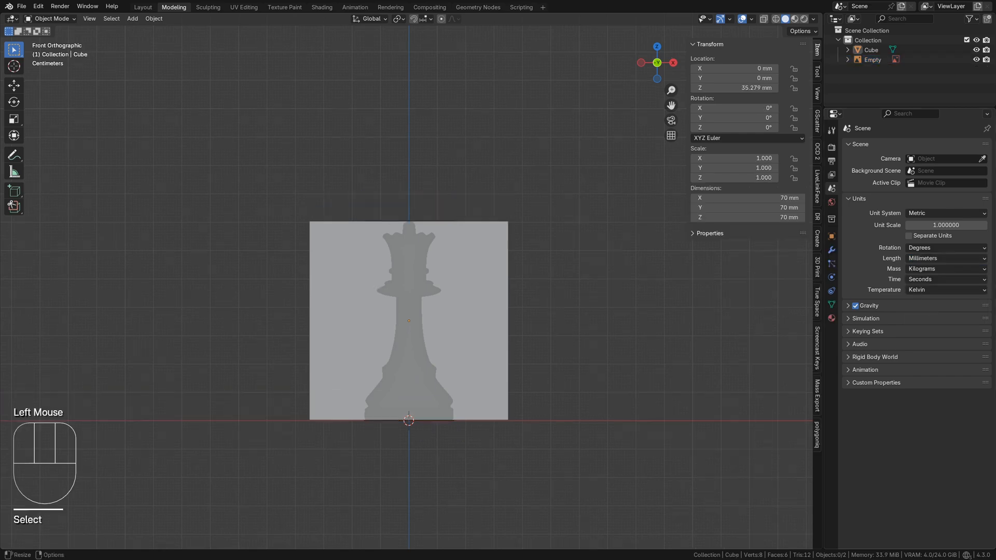
pyautogui.press('shift+a')
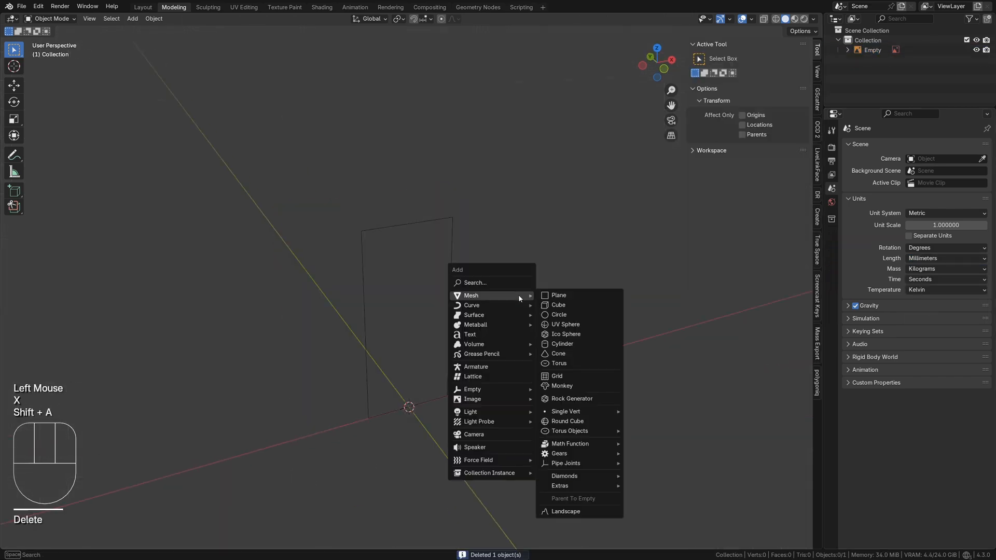
# Add an 8-vertex, 15 mm-radius circle at the origin, rotated about 22.8° on Z.
pyautogui.click(558, 314)
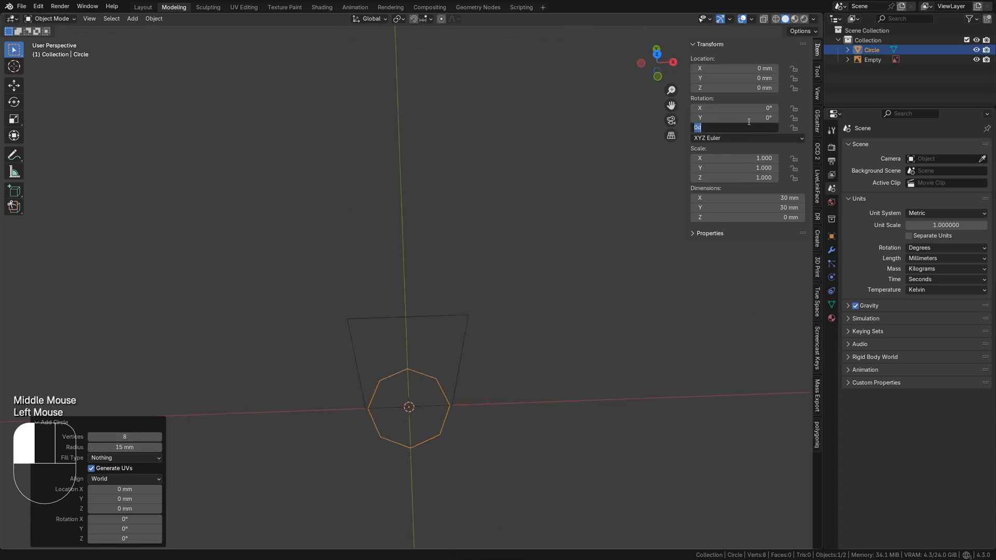
pyautogui.write('365/1')
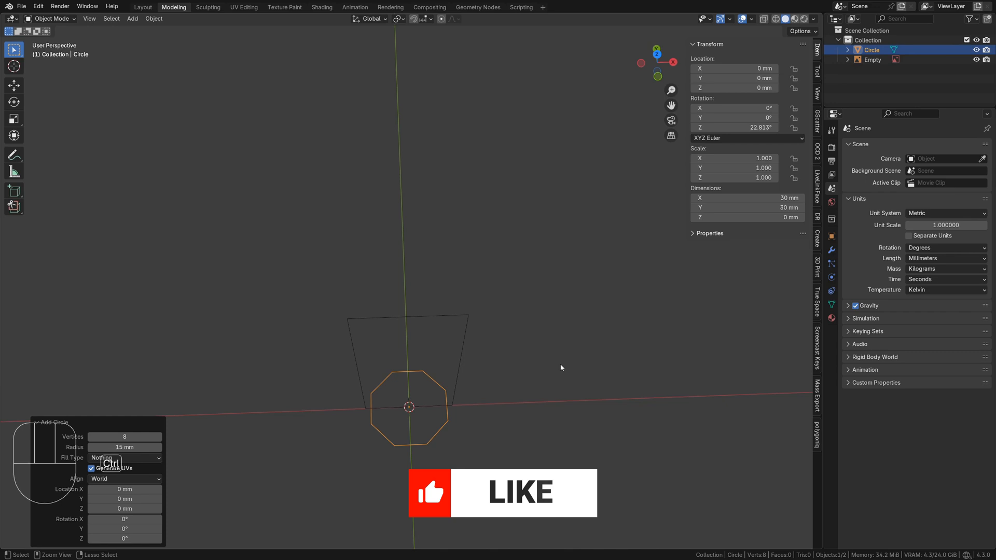
pyautogui.press('Tab')
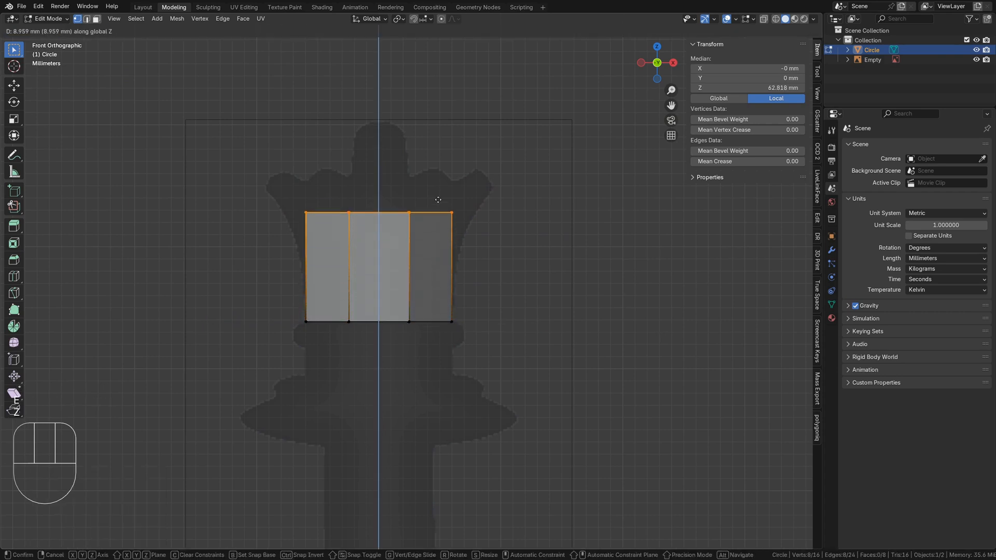
# Shape the flared top rings, then invert the selection and delete all but one face column.
pyautogui.click(514, 216)
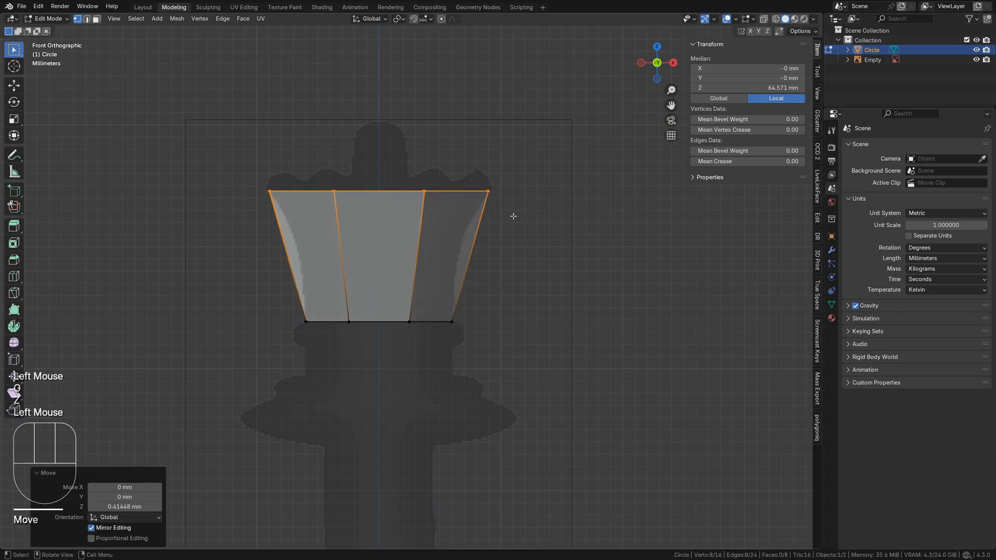
pyautogui.press('ctrl+r')
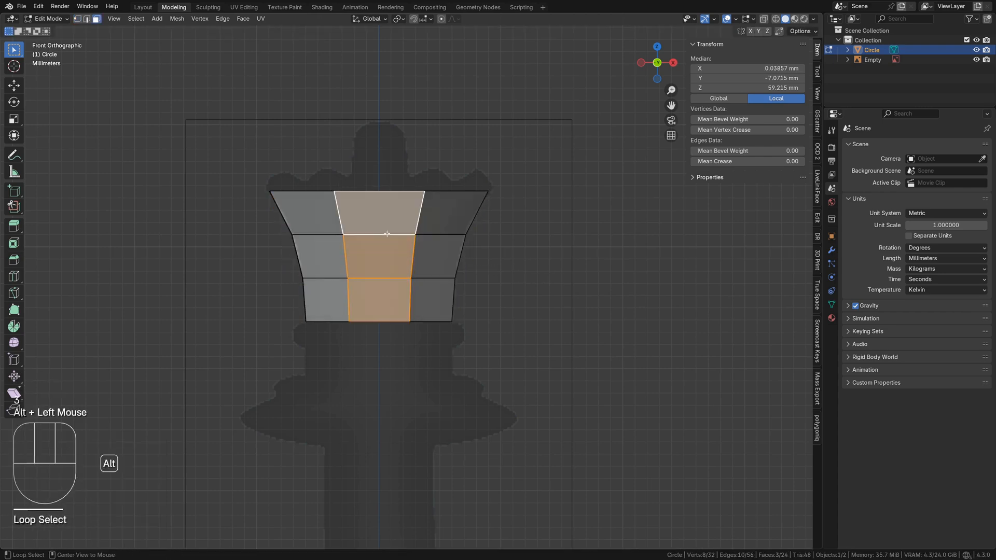
pyautogui.press('ctrl+i')
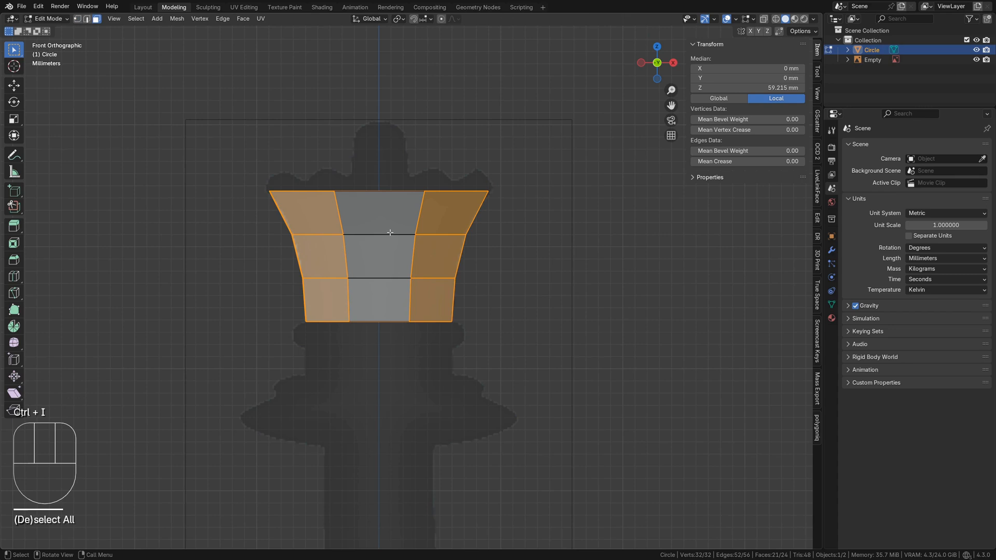
pyautogui.press('x')
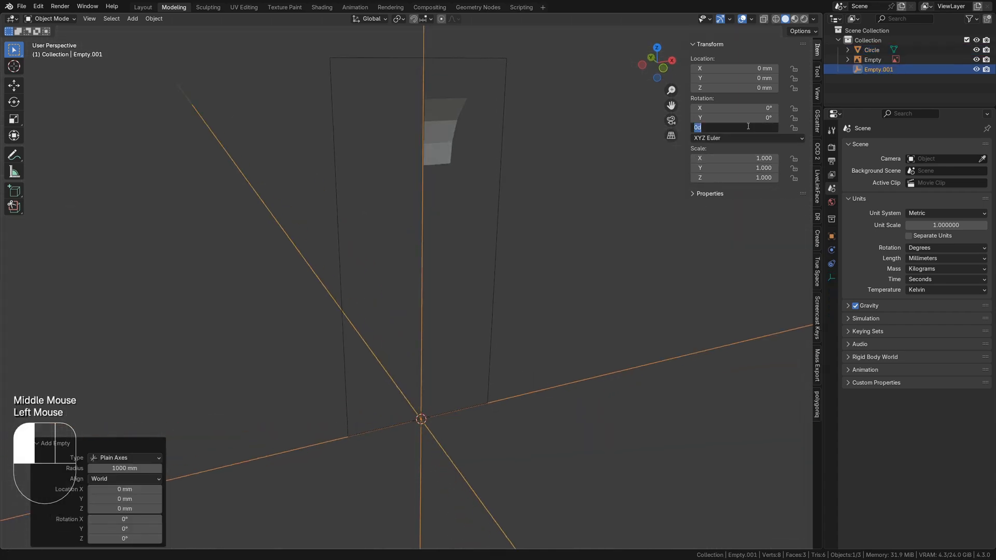
# Array the strip 8 times via Object Offset Empty.001, merging vertices and first/last copies.
pyautogui.click(442, 125)
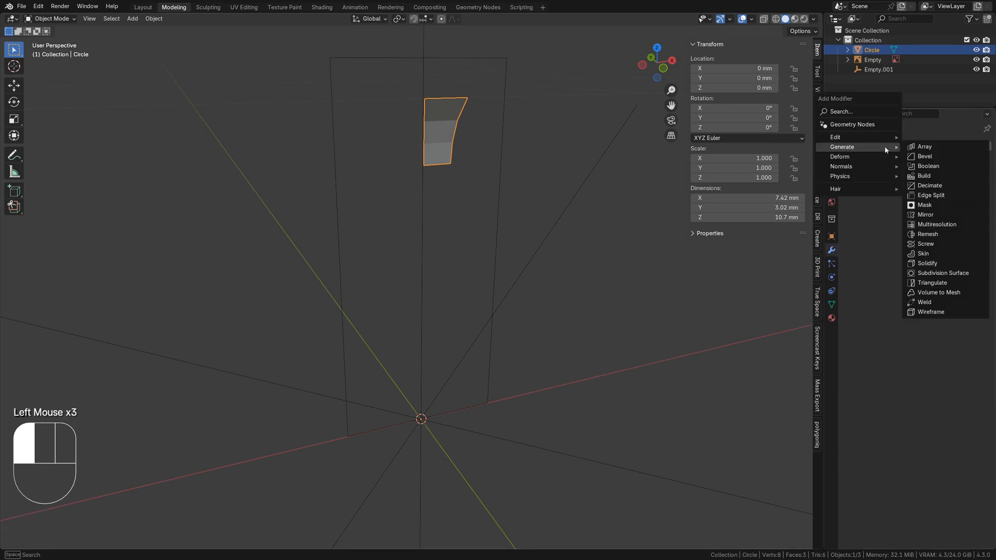
pyautogui.click(924, 147)
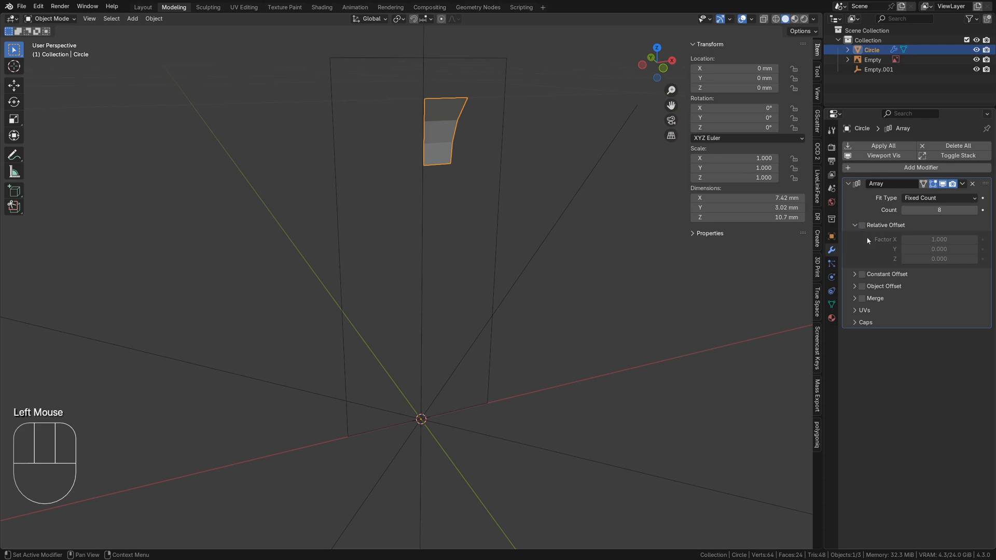
pyautogui.click(863, 286)
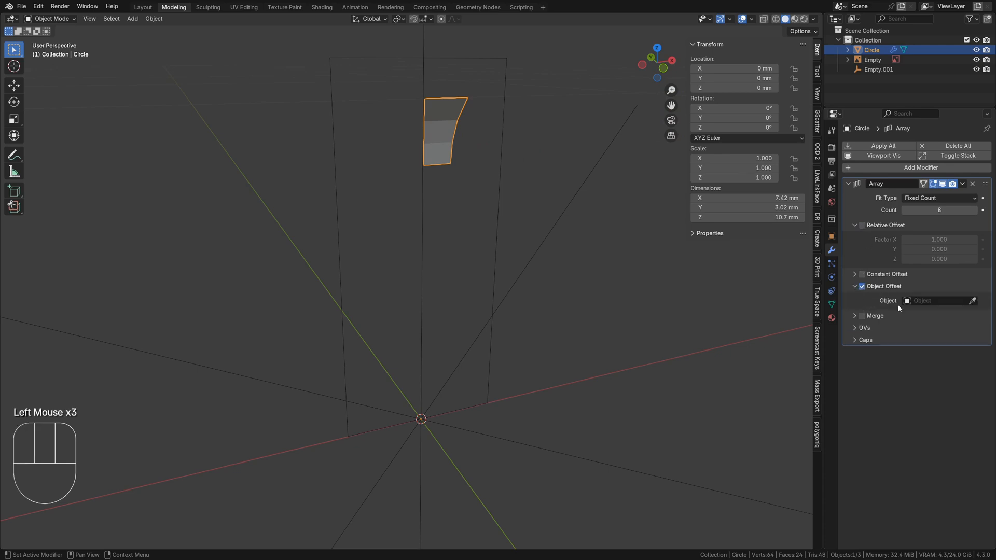
pyautogui.click(940, 300)
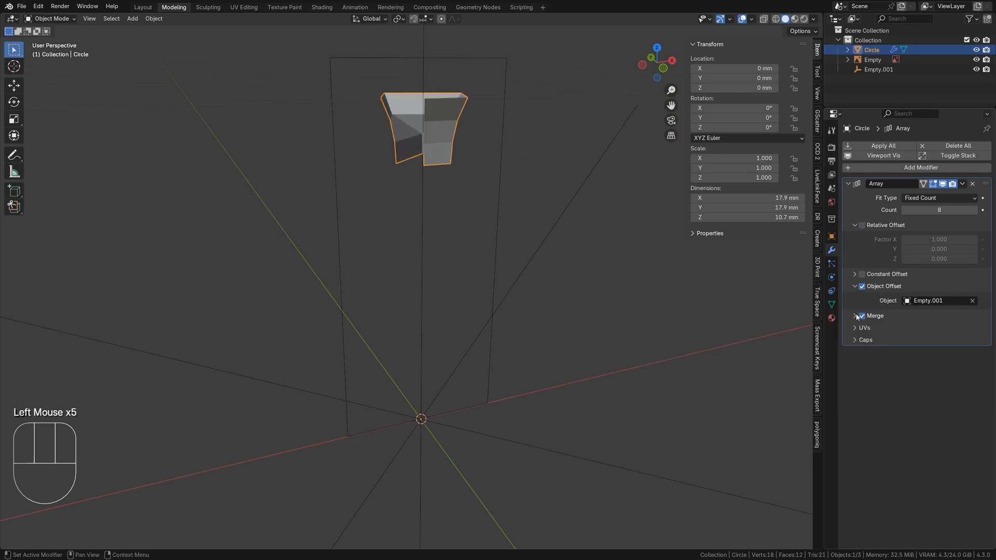
pyautogui.click(860, 316)
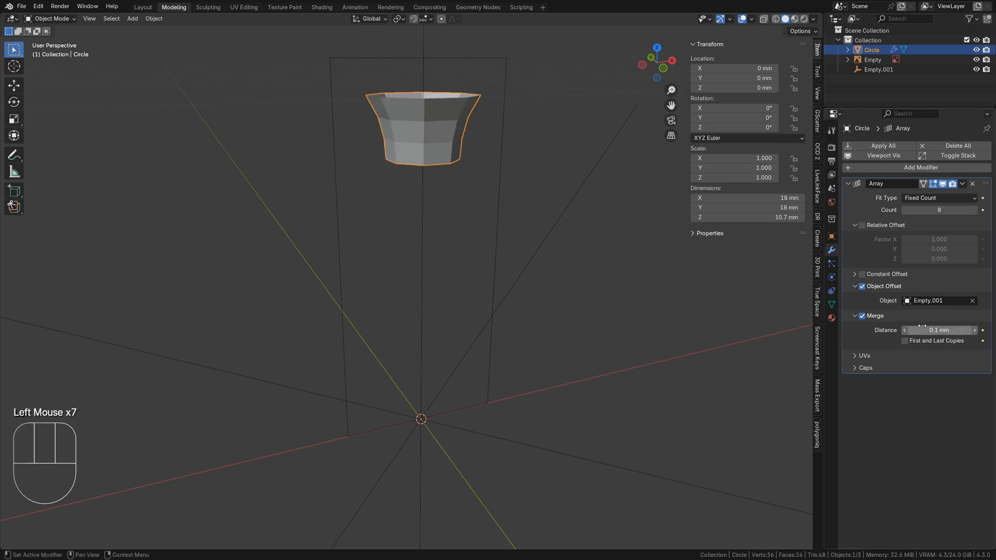
pyautogui.click(905, 340)
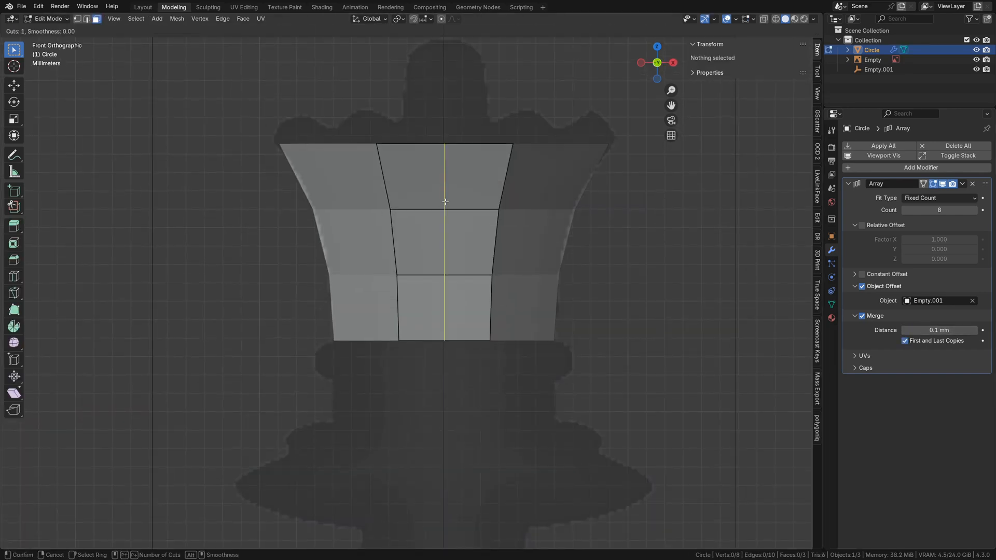
# Loop-cut the strip and raise vertices with G into pointed crown tips.
pyautogui.scroll(3)
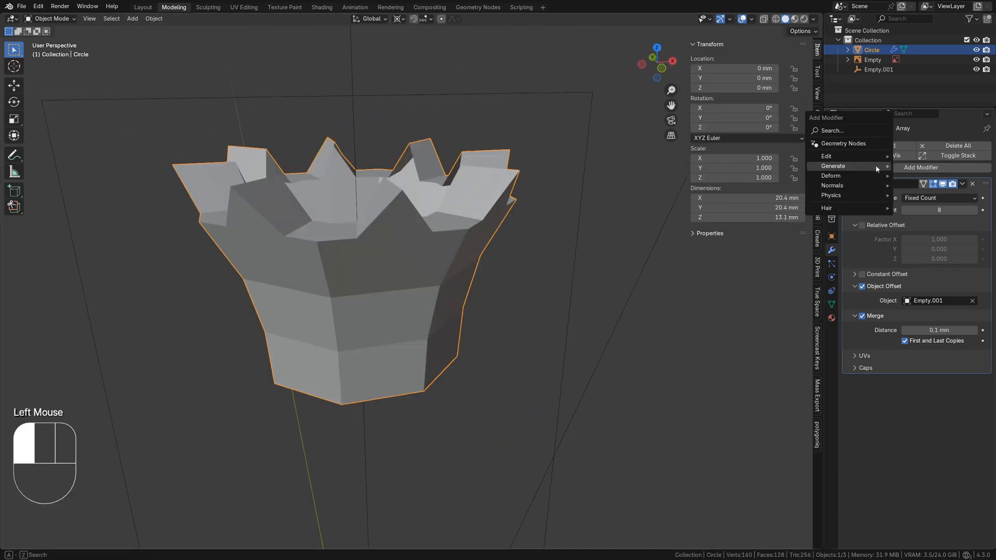
# Add Subdivision Surface level 2 and a 2-segment, weight-limited Bevel with Arc outer miter.
pyautogui.click(832, 166)
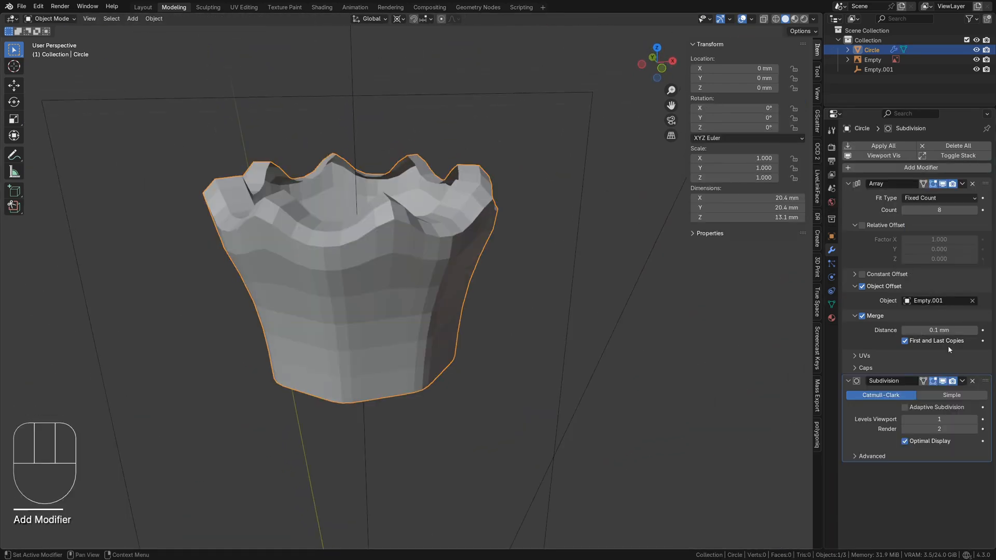
pyautogui.click(939, 419)
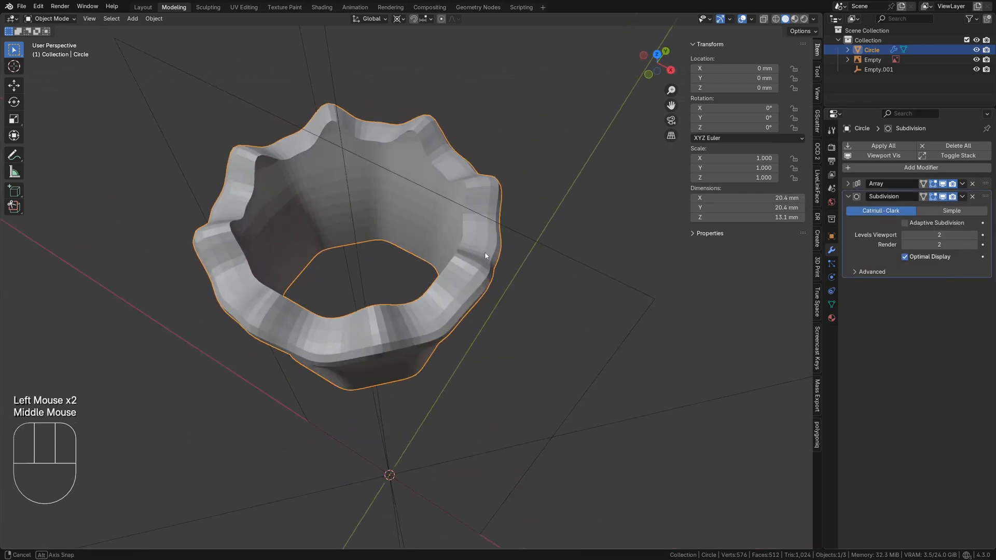
pyautogui.click(920, 167)
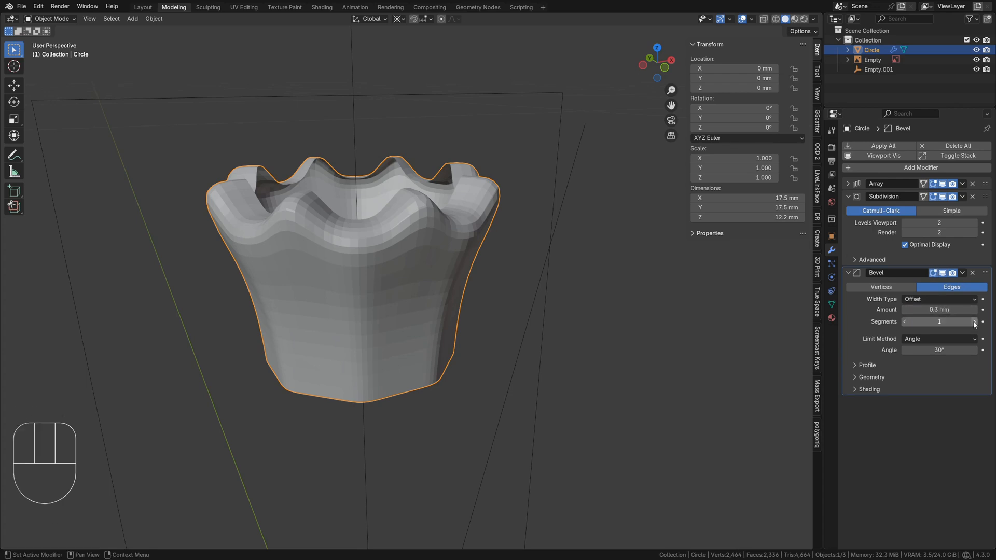
pyautogui.click(938, 338)
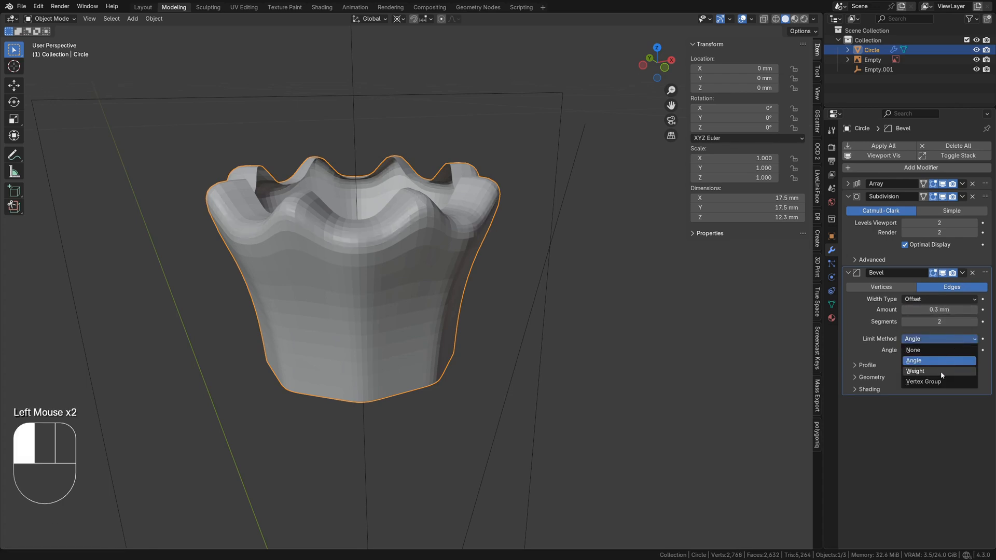
pyautogui.click(915, 371)
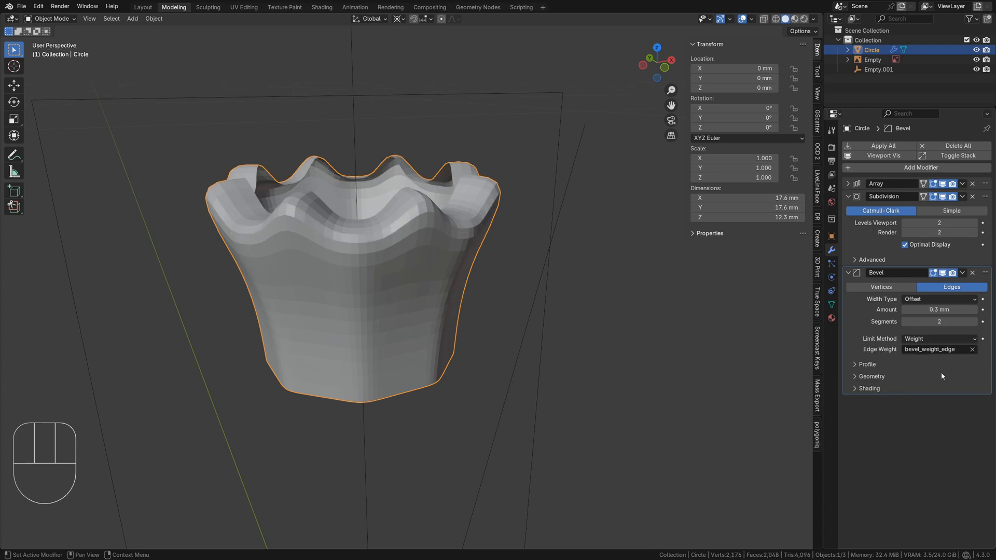
pyautogui.click(872, 376)
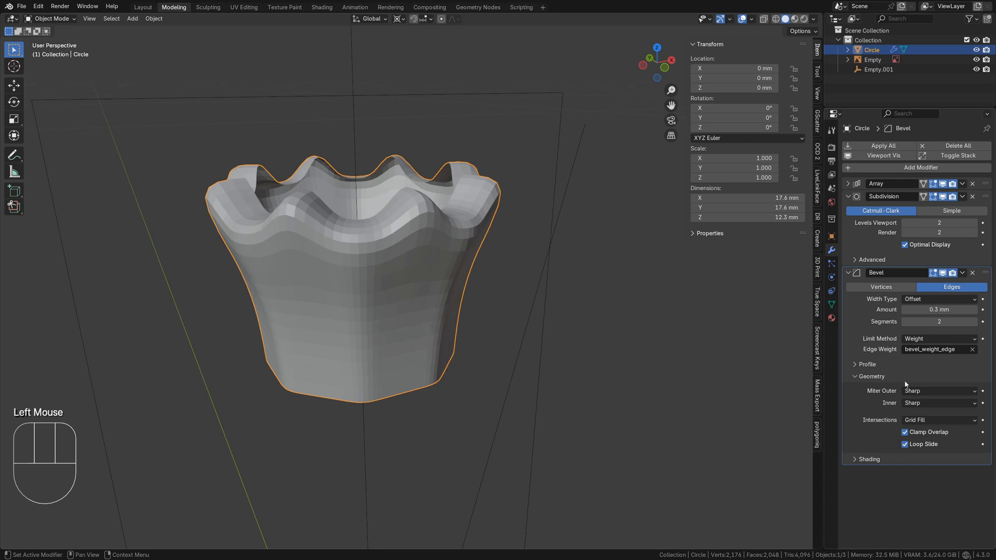
pyautogui.click(937, 403)
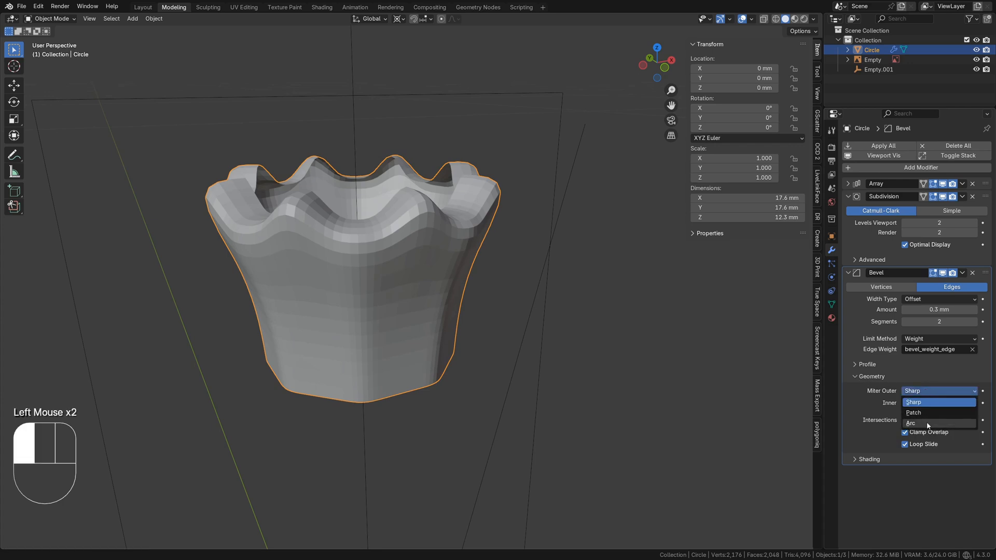
pyautogui.click(911, 424)
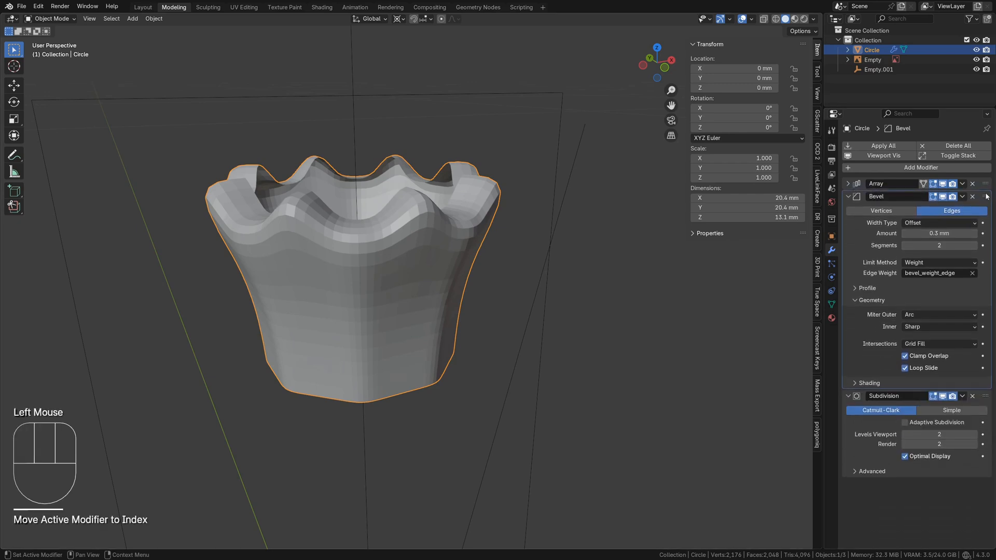
pyautogui.click(849, 196)
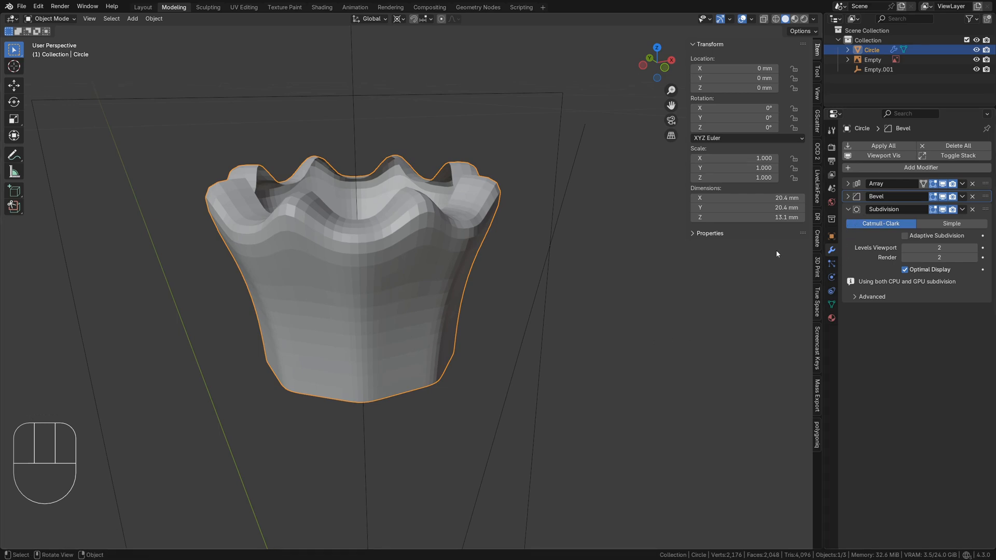
# Select the crown's edge loops and tip faces in X-ray, then apply Shade Smooth.
pyautogui.press('Tab')
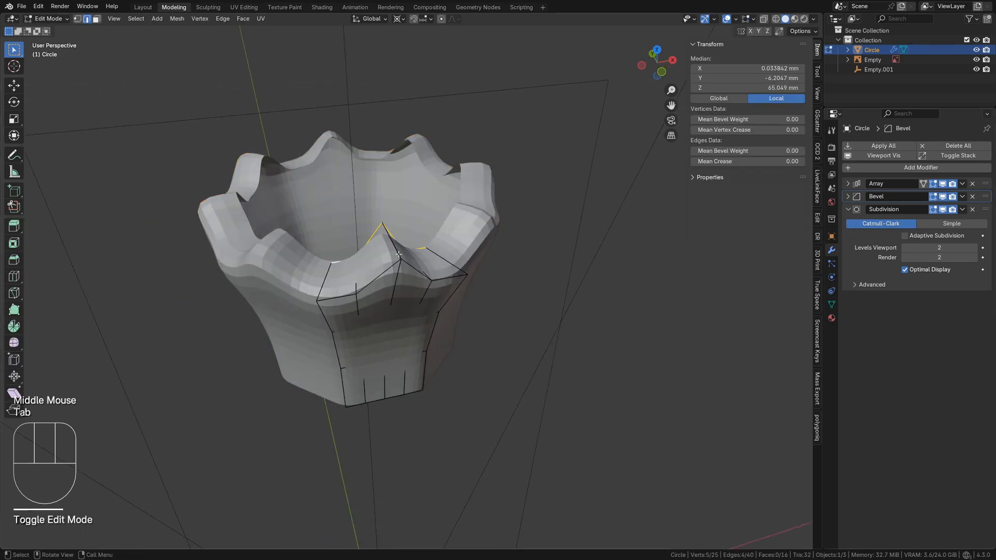
pyautogui.click(365, 281)
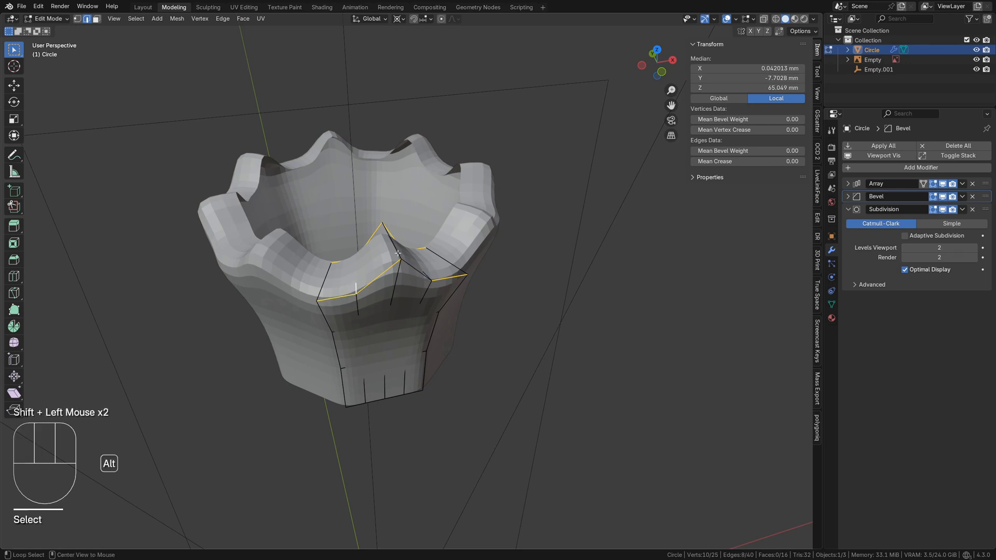
pyautogui.press('alt+z')
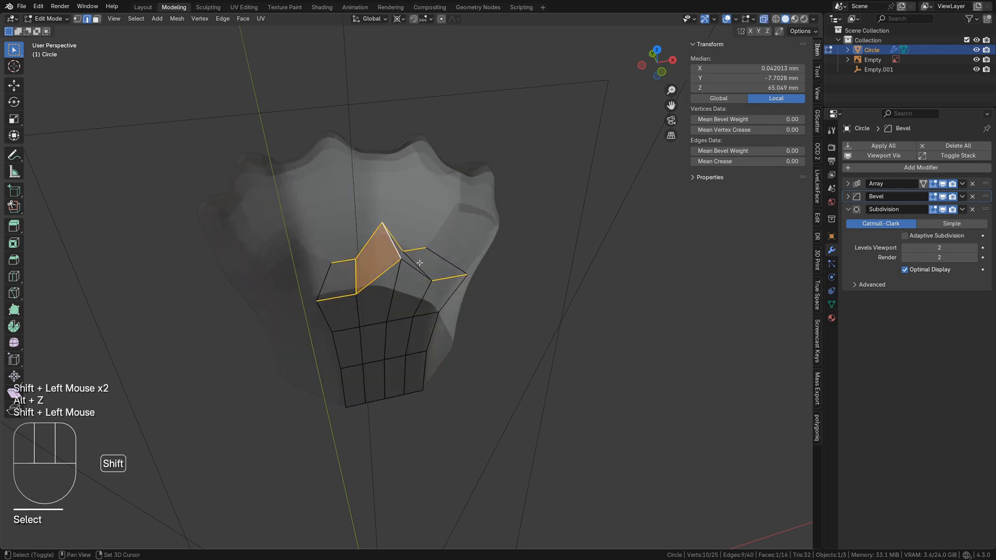
pyautogui.click(419, 267)
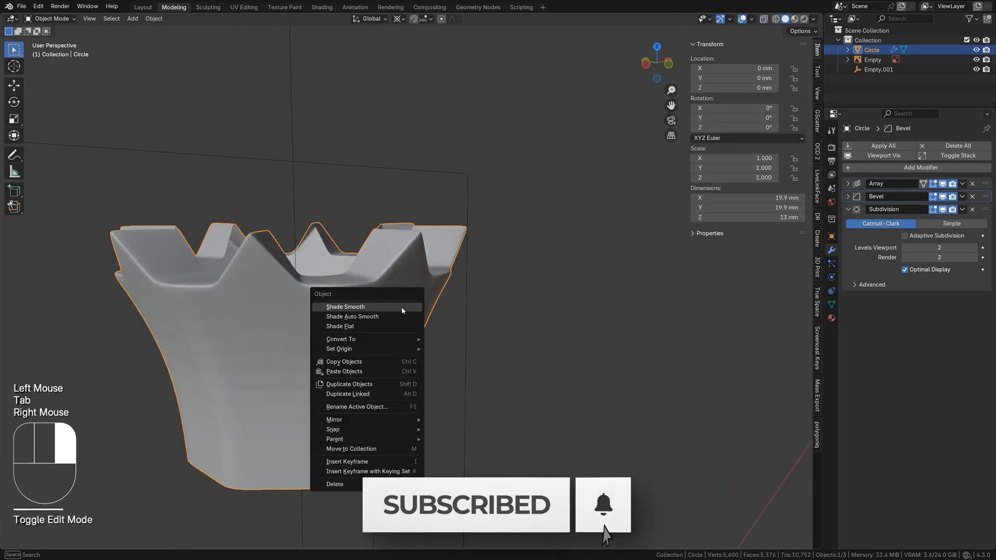
pyautogui.click(345, 306)
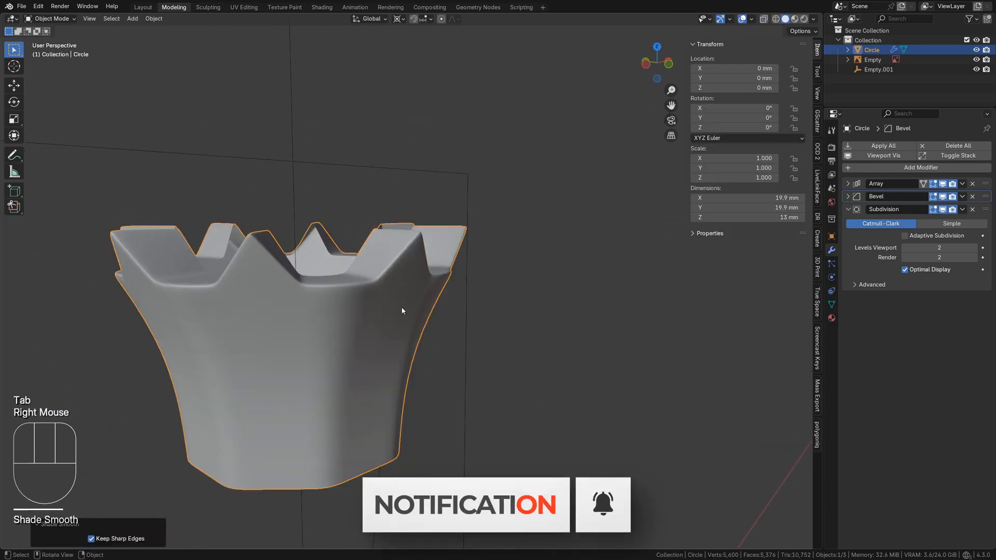
pyautogui.moveTo(402, 310); pyautogui.dragTo(386, 382)
pyautogui.write('looptools')
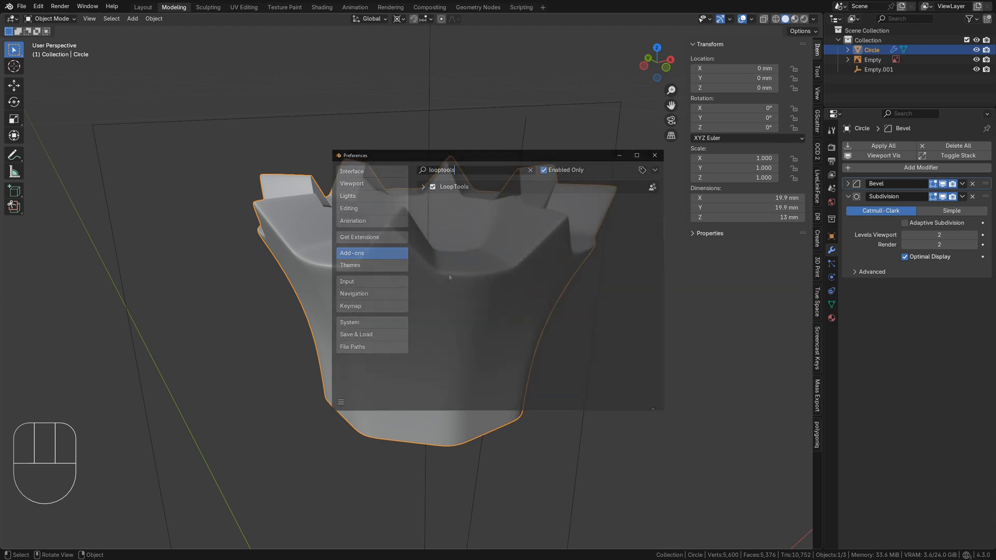
# Fill the crown's top loop with a face and start insetting it.
pyautogui.press('Tab')
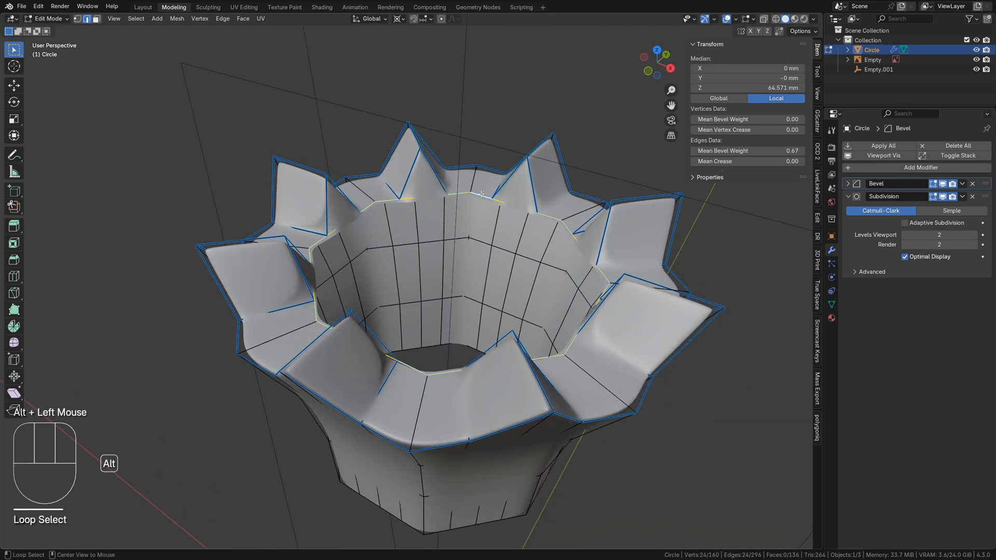
pyautogui.press('f')
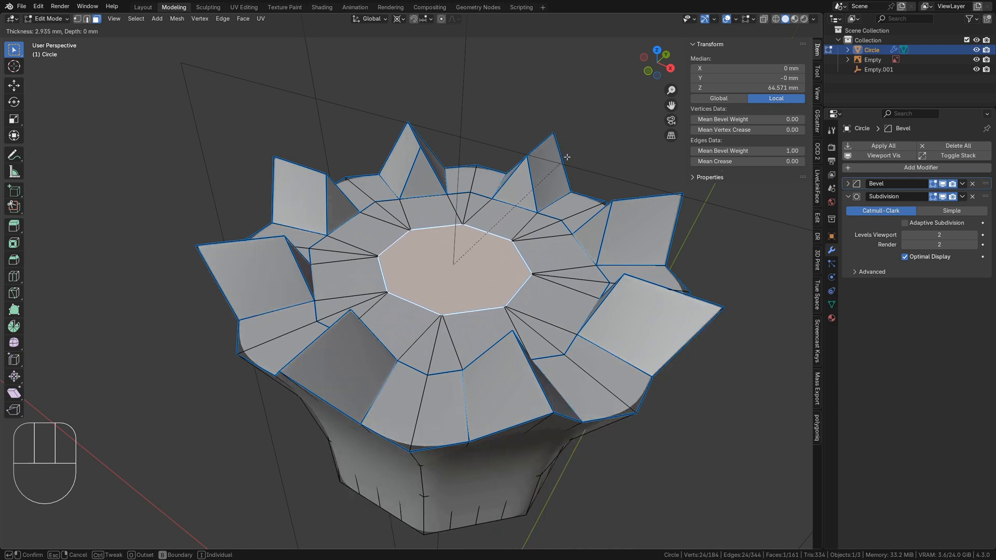
pyautogui.rightClick(565, 157)
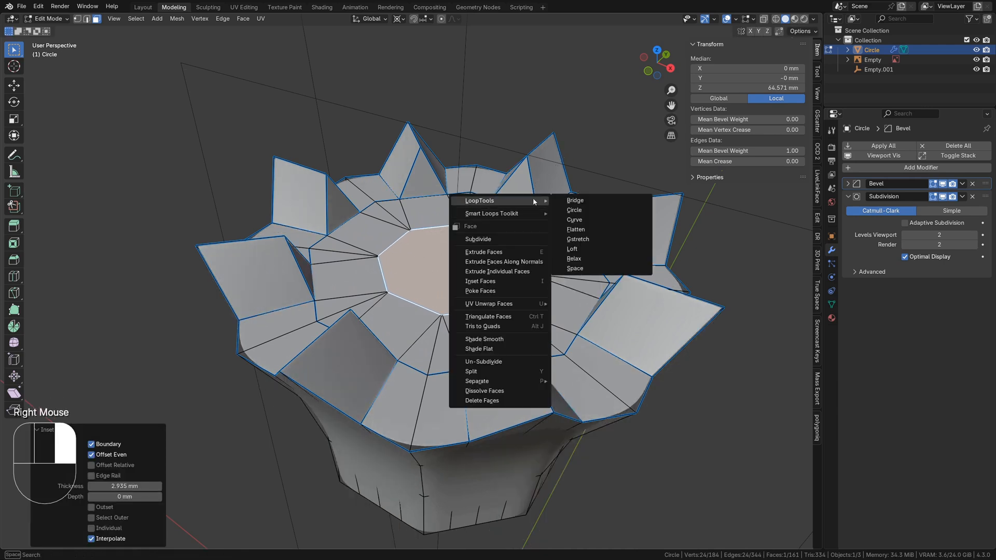
# Round the inset top loop with LoopTools Circle, align it, and untick Clamp Overlap on the Bevel modifier.
pyautogui.click(573, 211)
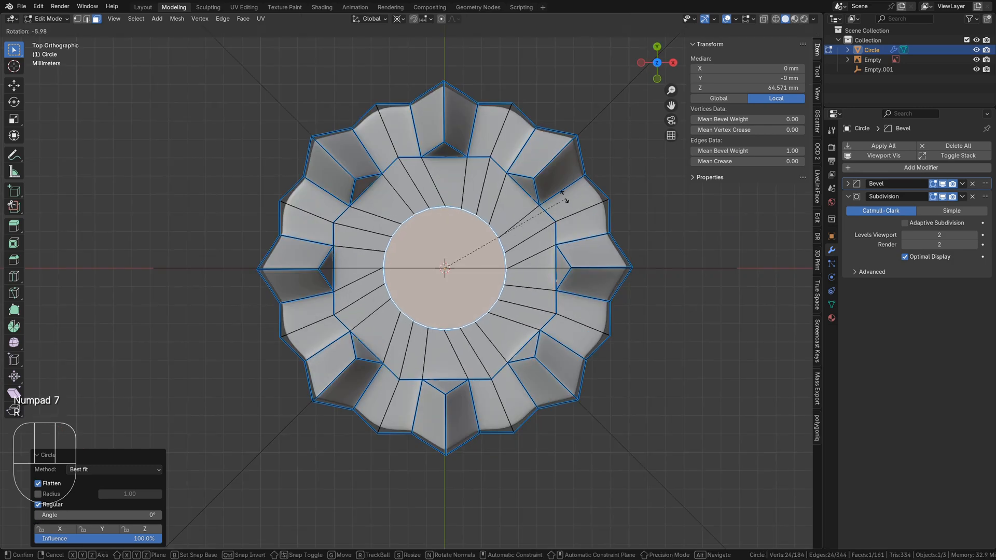
pyautogui.moveTo(444, 266); pyautogui.dragTo(509, 242)
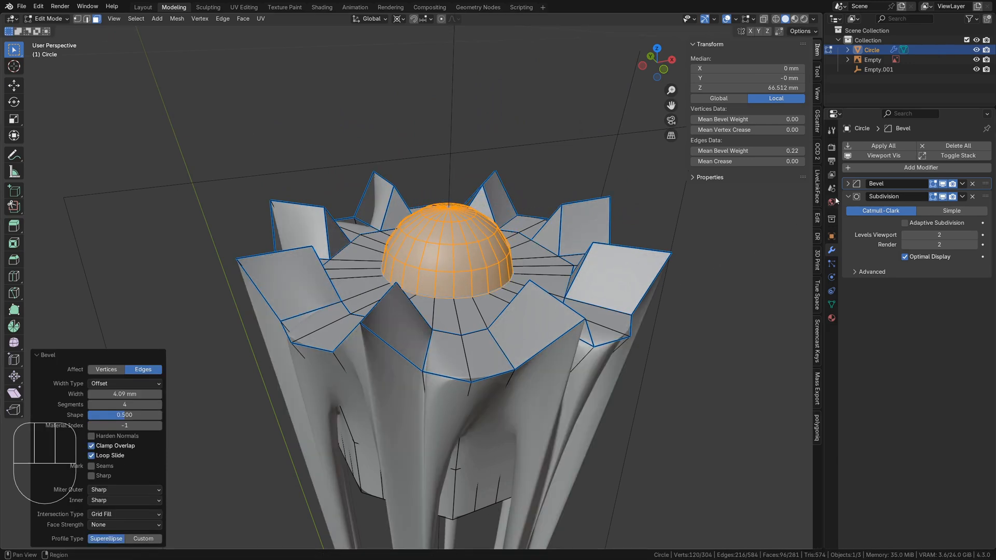
pyautogui.click(848, 183)
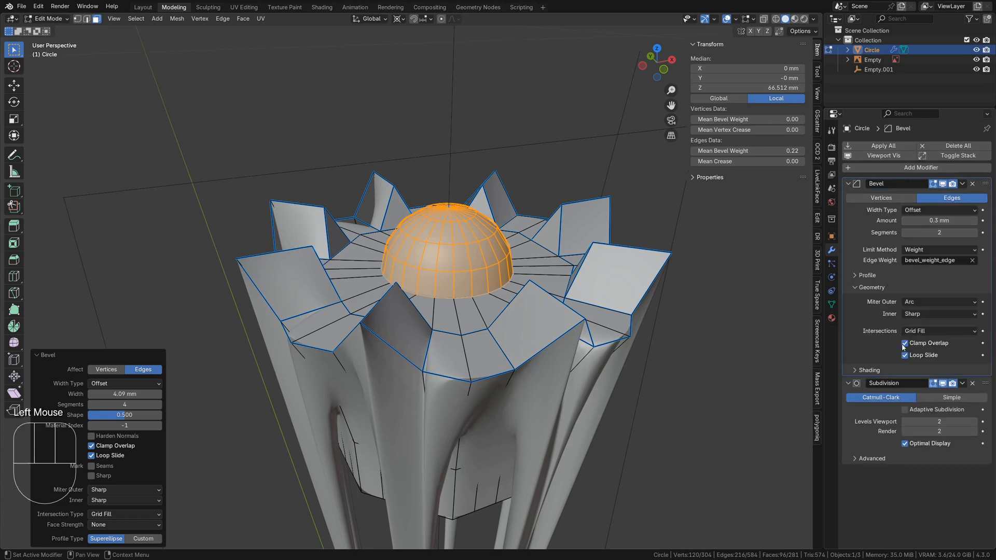
pyautogui.click(905, 343)
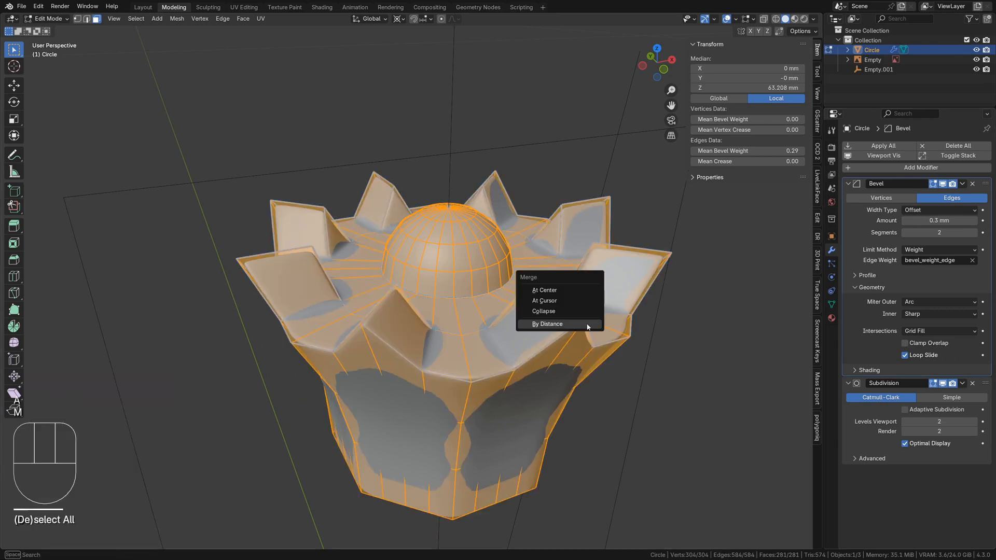
# Merge vertices by distance and make the crown's bottom edge loop a LoopTools circle.
pyautogui.click(547, 324)
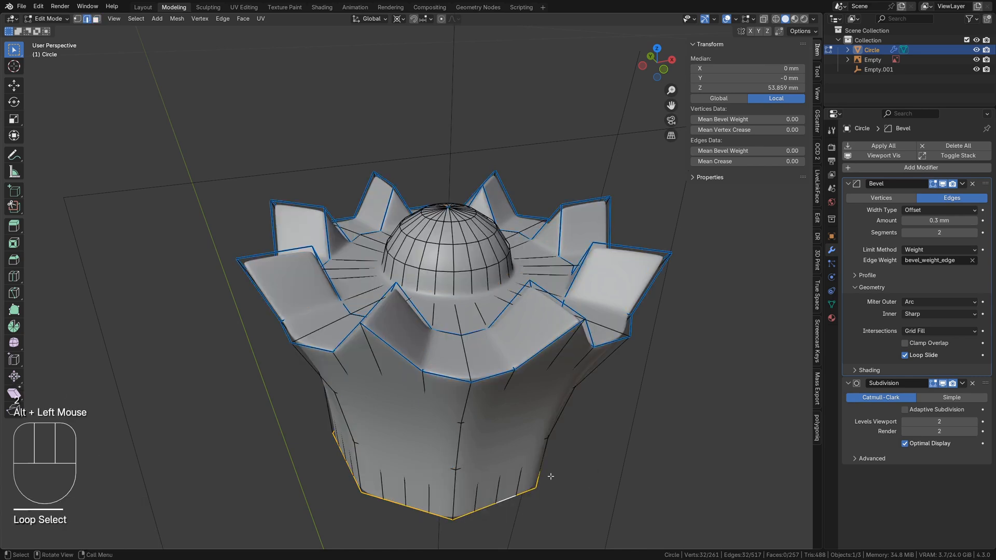
pyautogui.rightClick(550, 477)
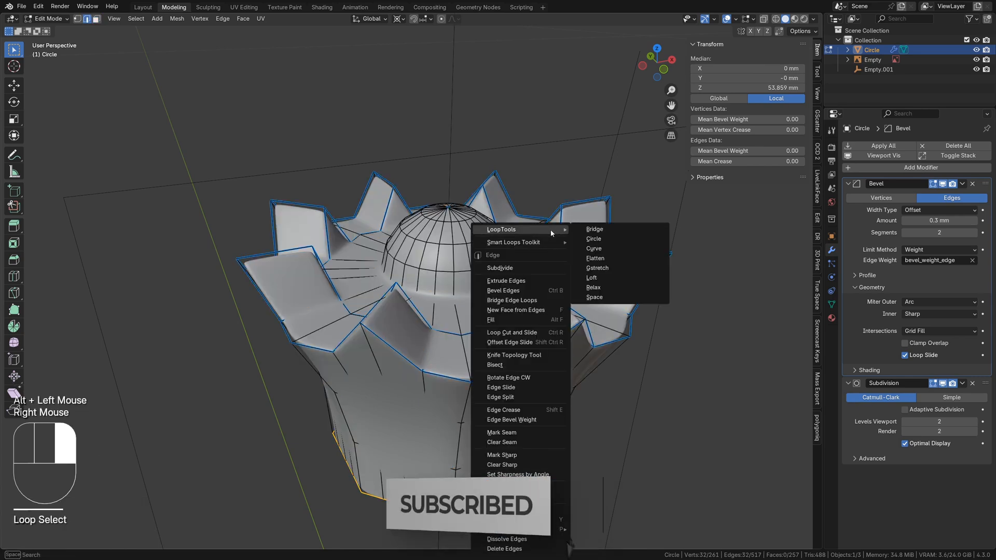
pyautogui.click(594, 238)
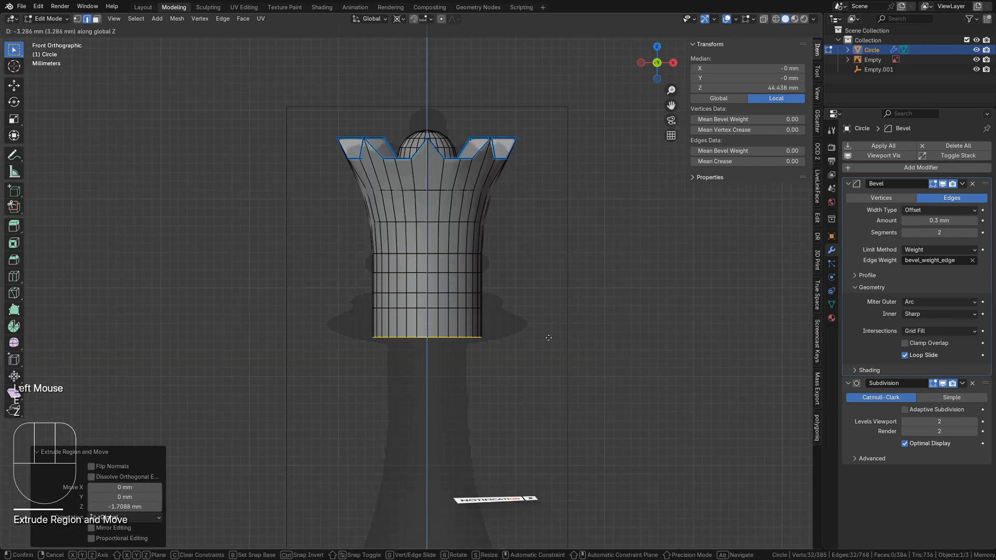
# Extrude the bottom loop down through neck, collar and flared base, then Grid Fill the base.
pyautogui.click(397, 18)
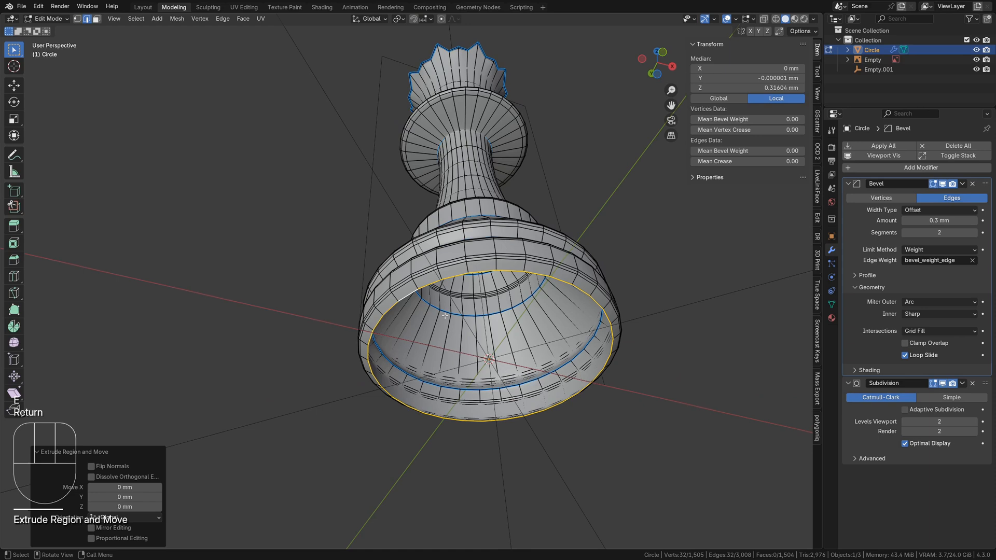
pyautogui.press('s')
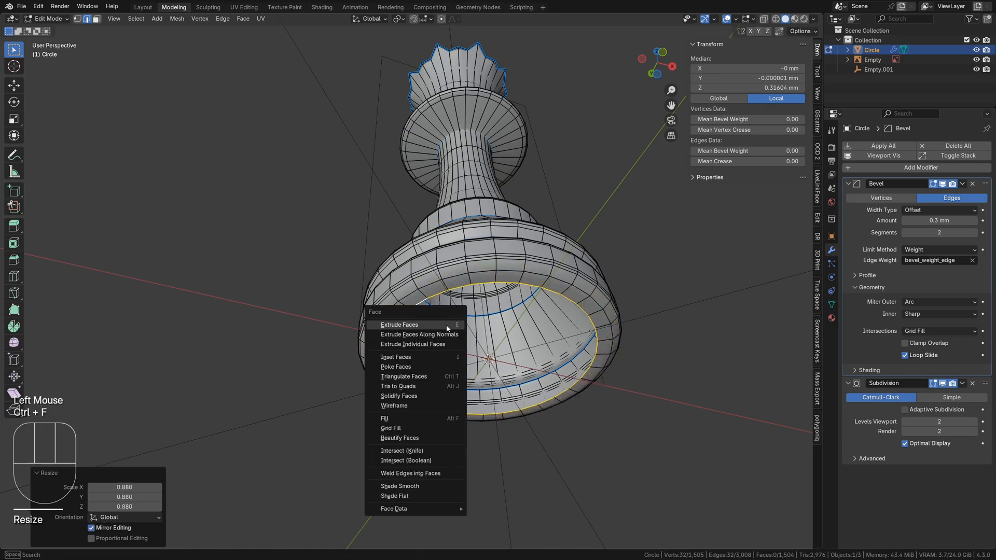
pyautogui.click(390, 427)
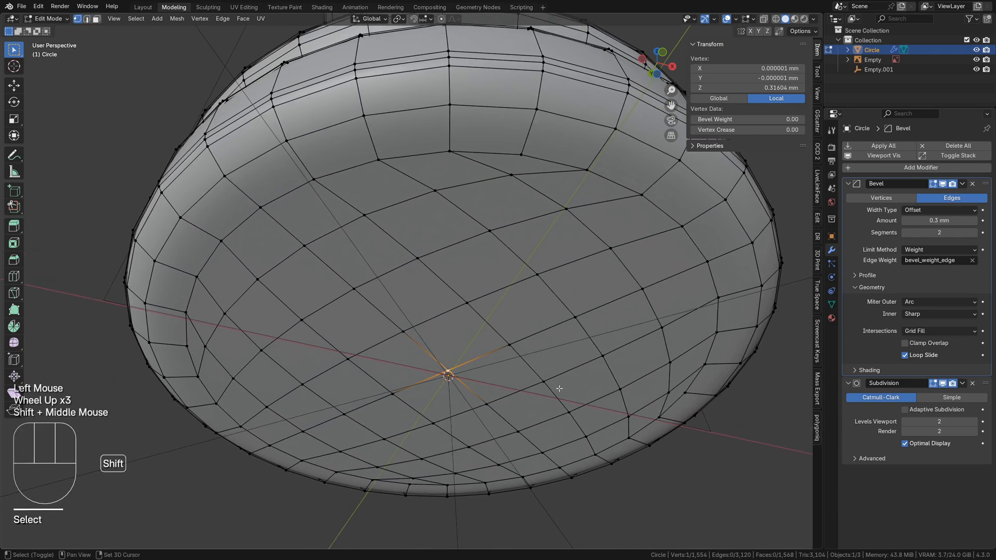
# Snap the cursor to the base centre vertex and set the queen's origin to the 3D cursor.
pyautogui.press('shift+s')
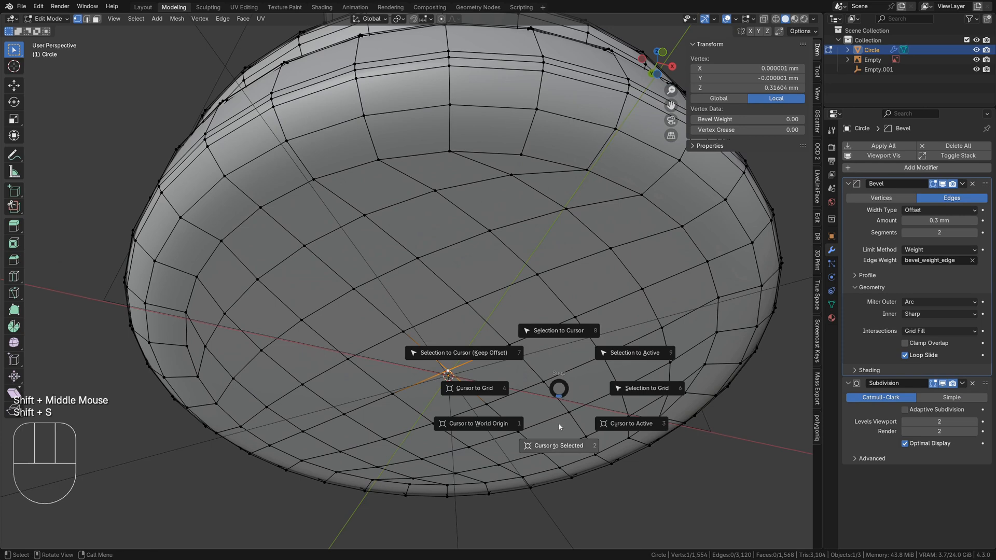
pyautogui.press('Tab')
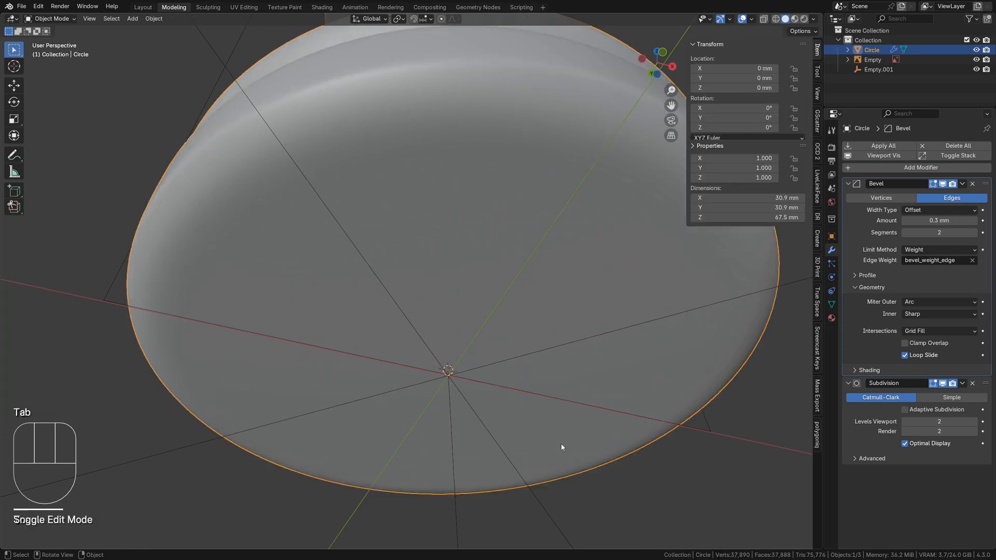
pyautogui.rightClick(447, 372)
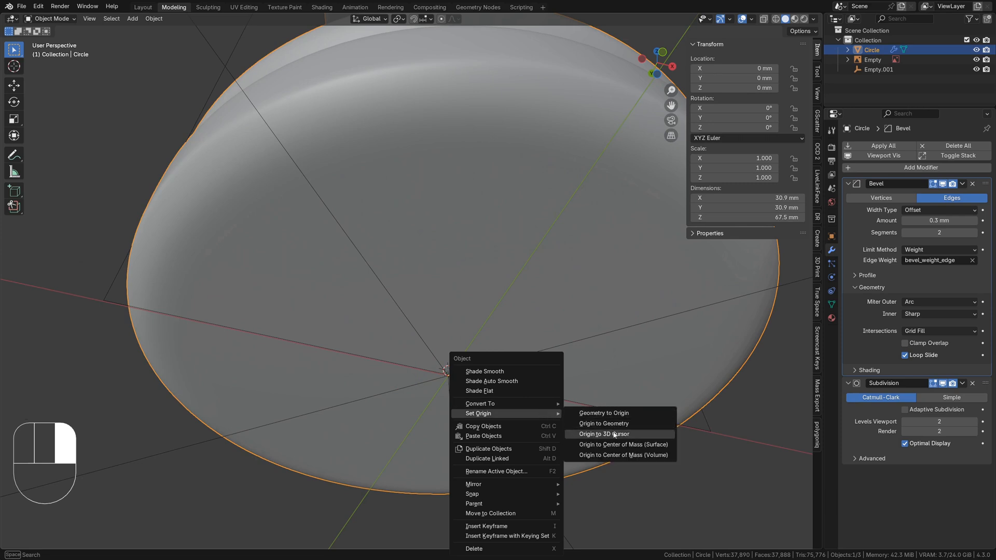
pyautogui.click(605, 434)
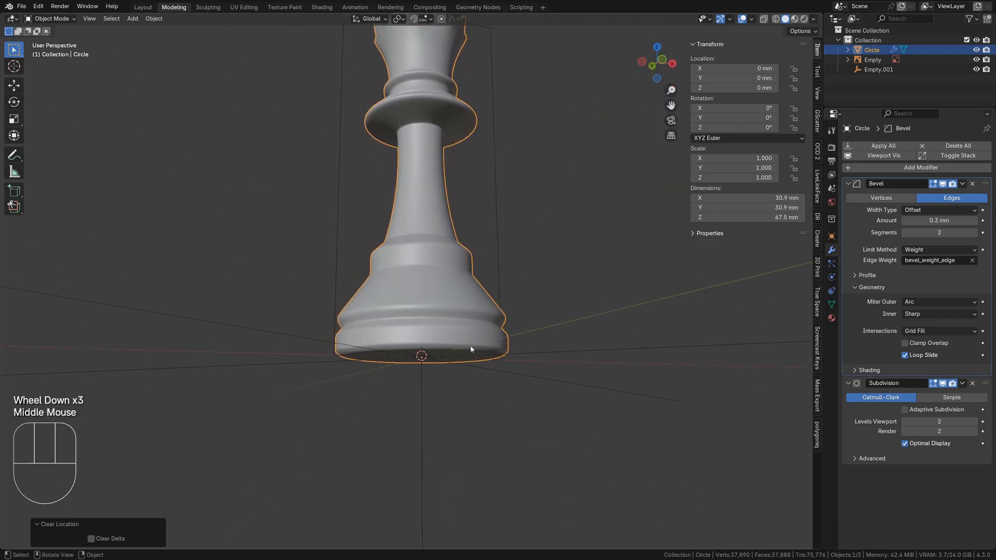
# Rename the object to Queen and start deleting the reference image empty.
pyautogui.press('F2')
pyautogui.write('Queen')
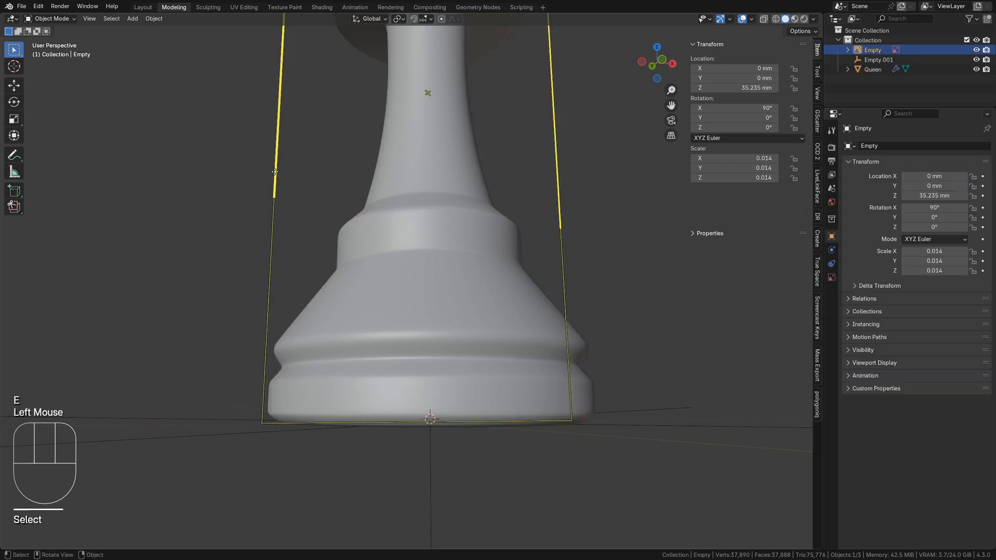
pyautogui.press('x')
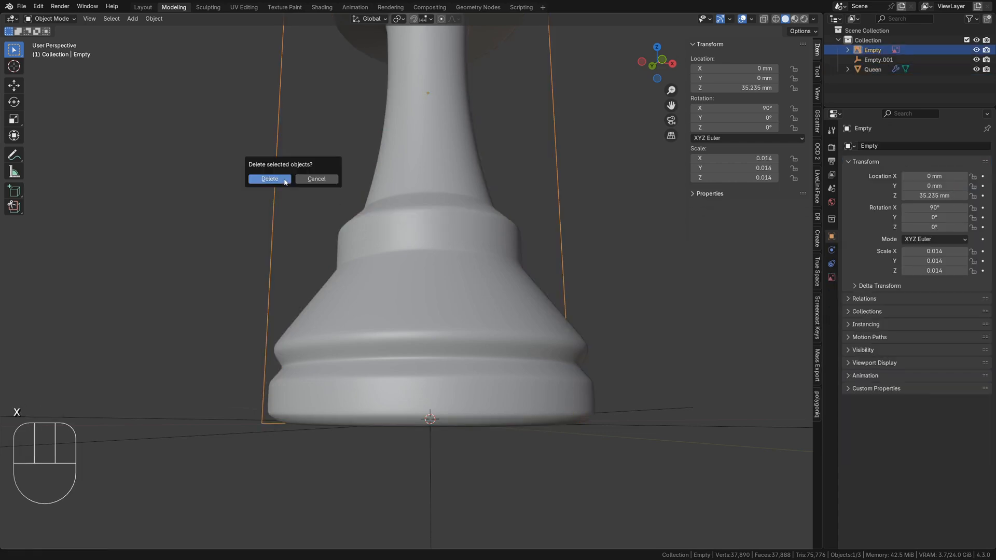